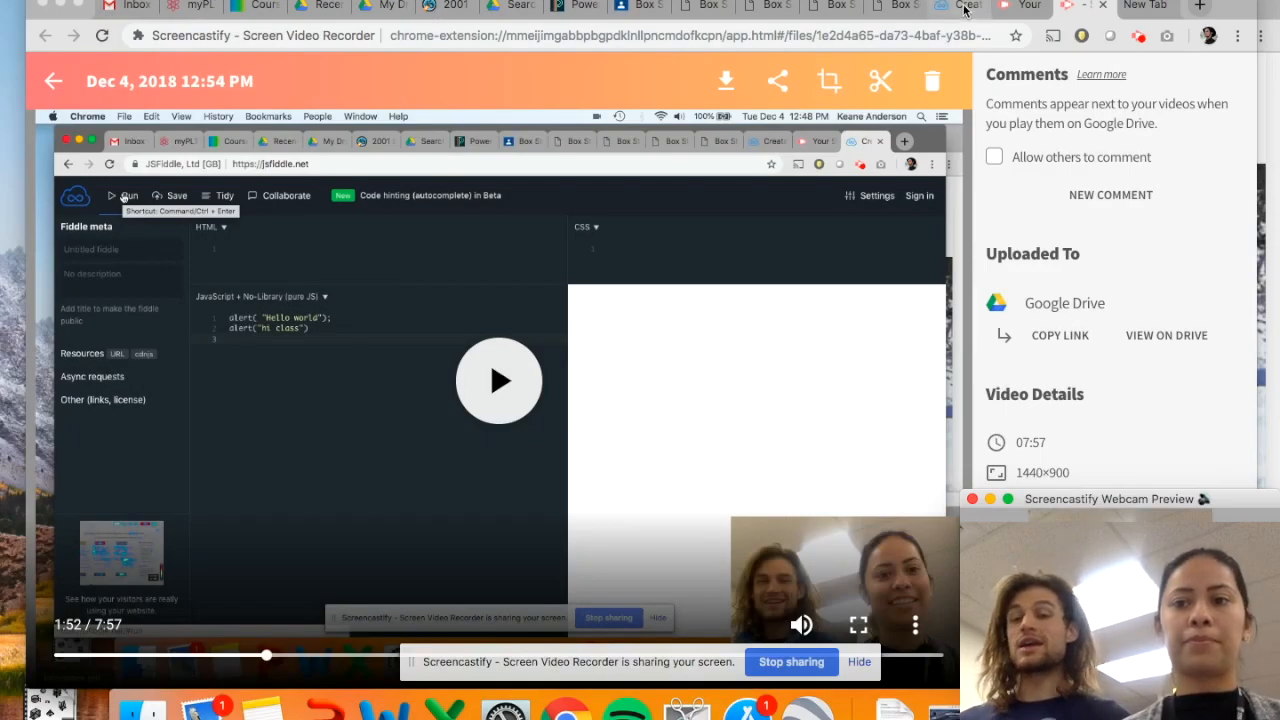
mouse_move(1199, 8)
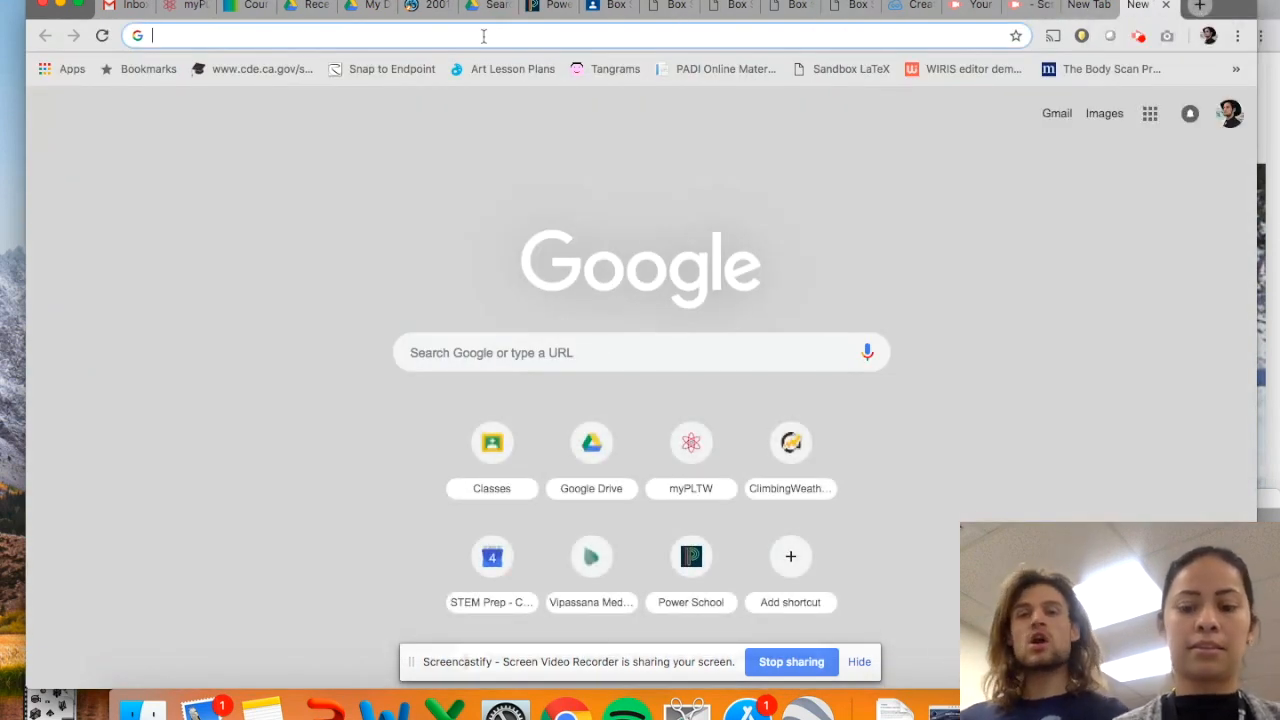
Step: Search Google for jsfiddle and open the 'JSFiddle: Create a new fiddle' result
type("jsfiff")
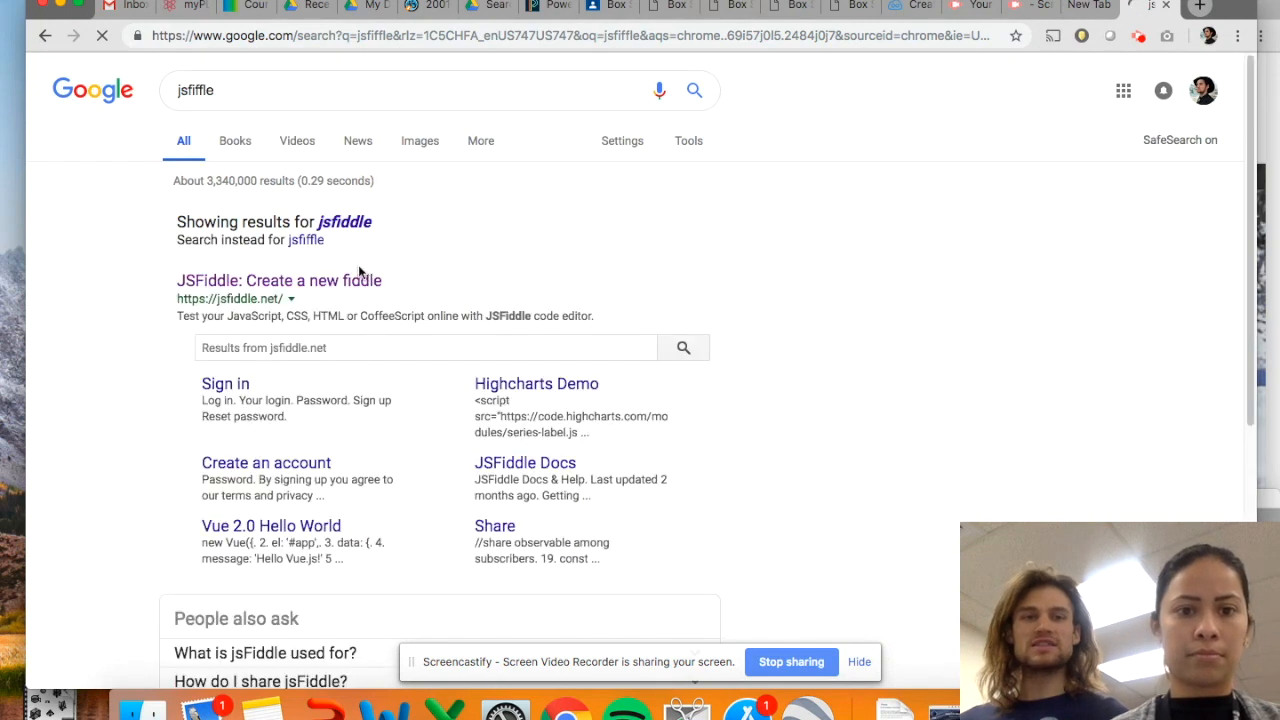
left_click(278, 280)
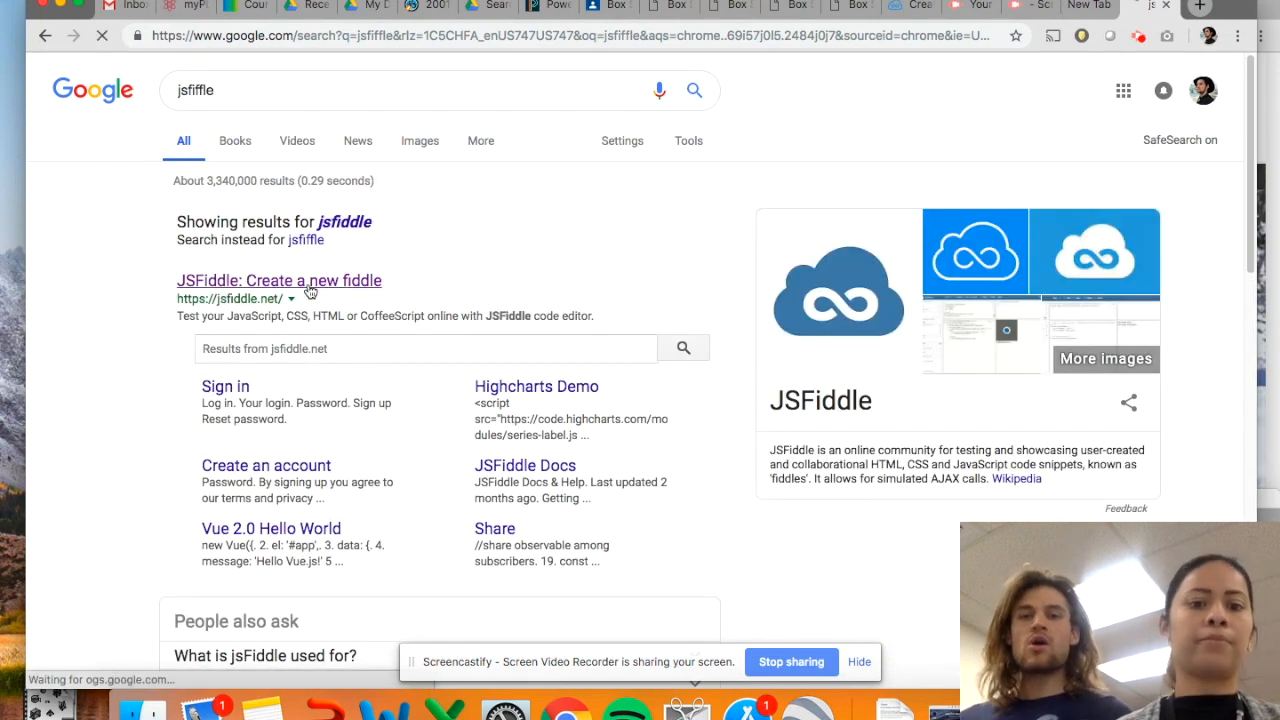
left_click(279, 280)
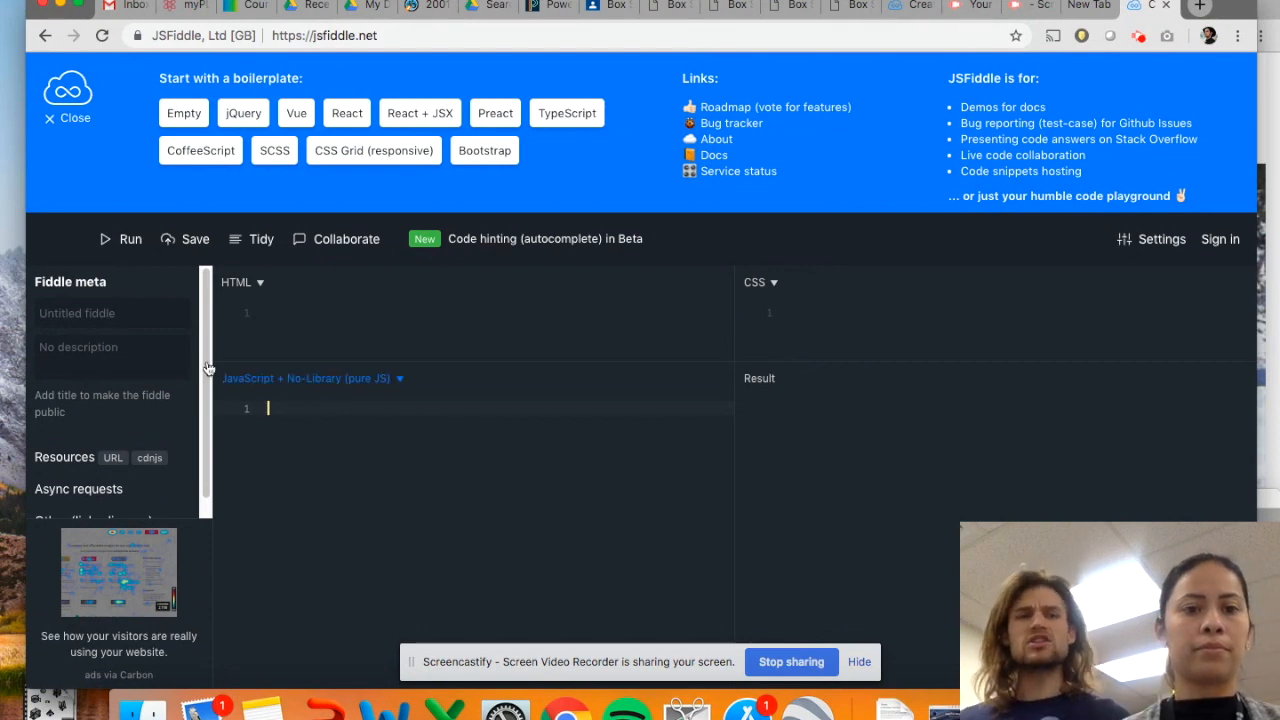
Step: Enter alert("Hello World") in the JavaScript panel, run it, and dismiss the popup
left_click(67, 118)
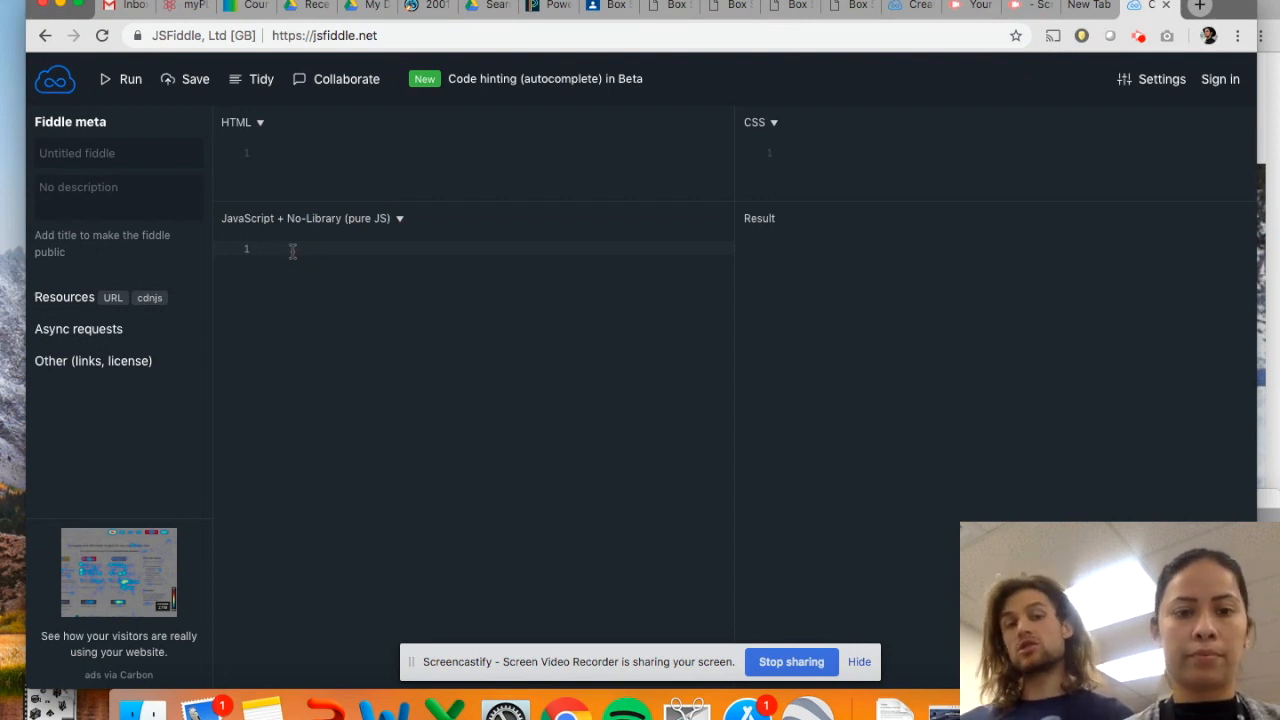
type("alert")
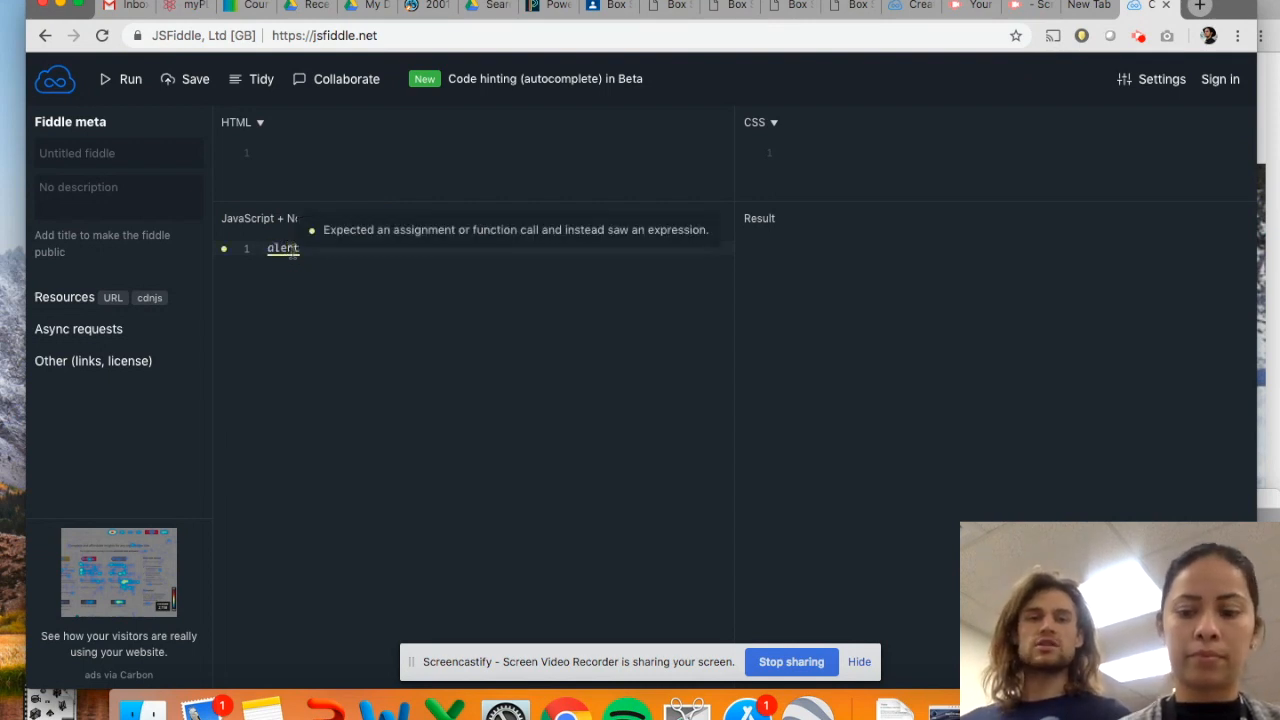
type("(")
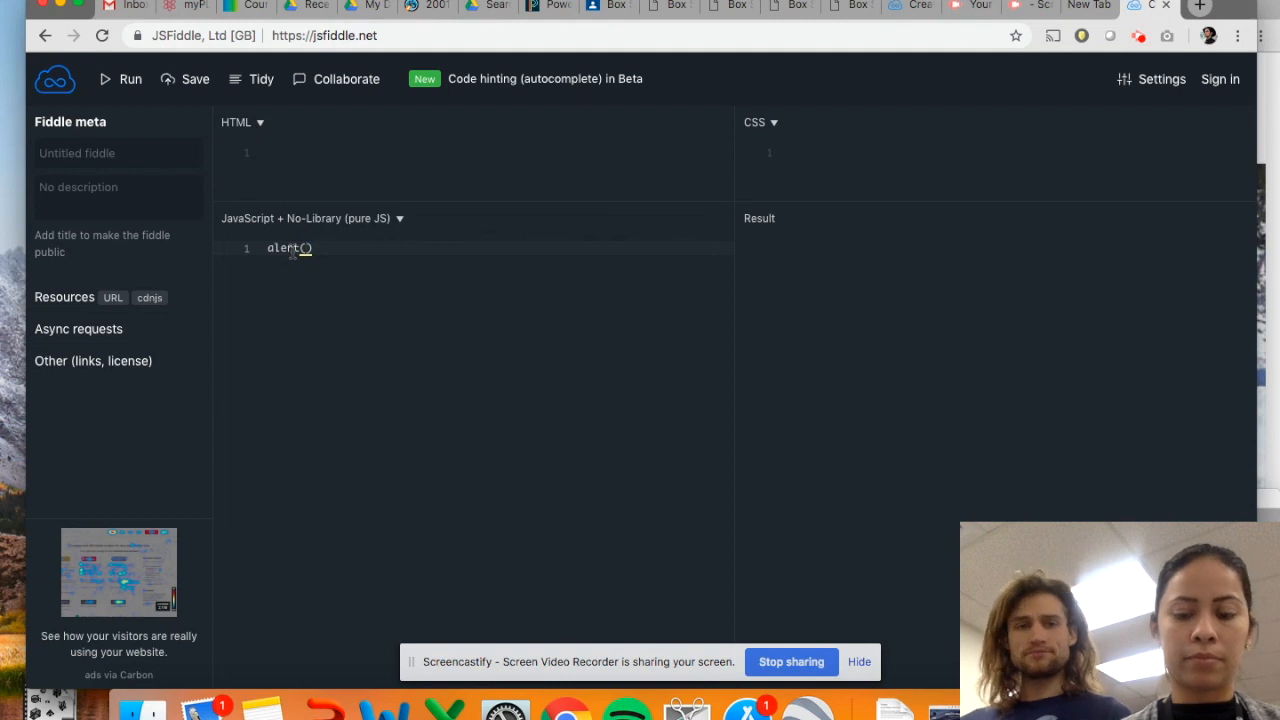
type("(\"H\"")
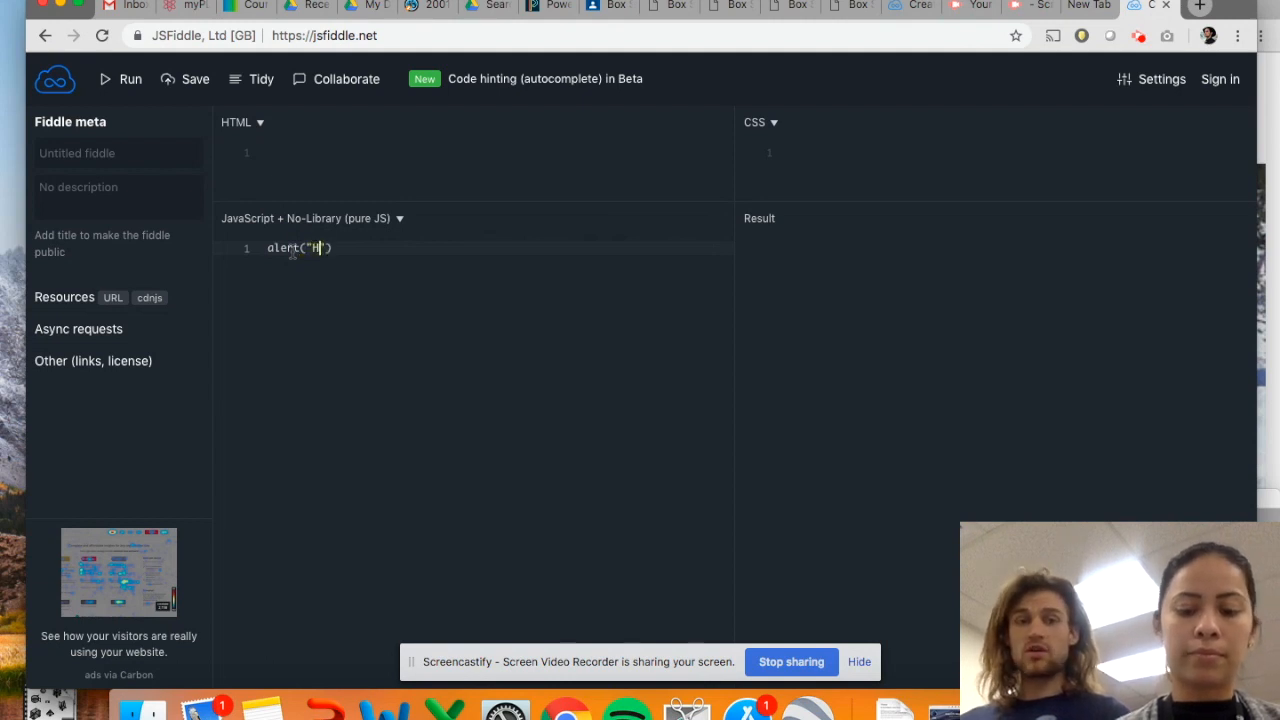
type("ello World")
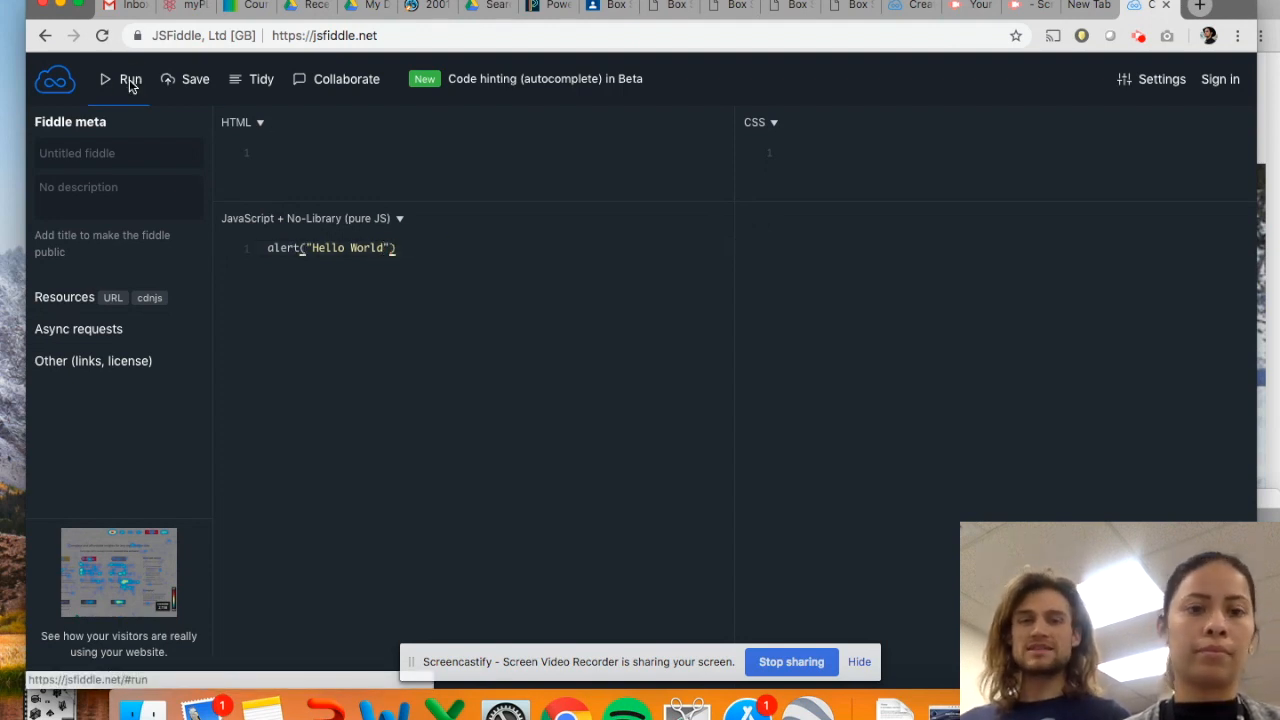
left_click(130, 79)
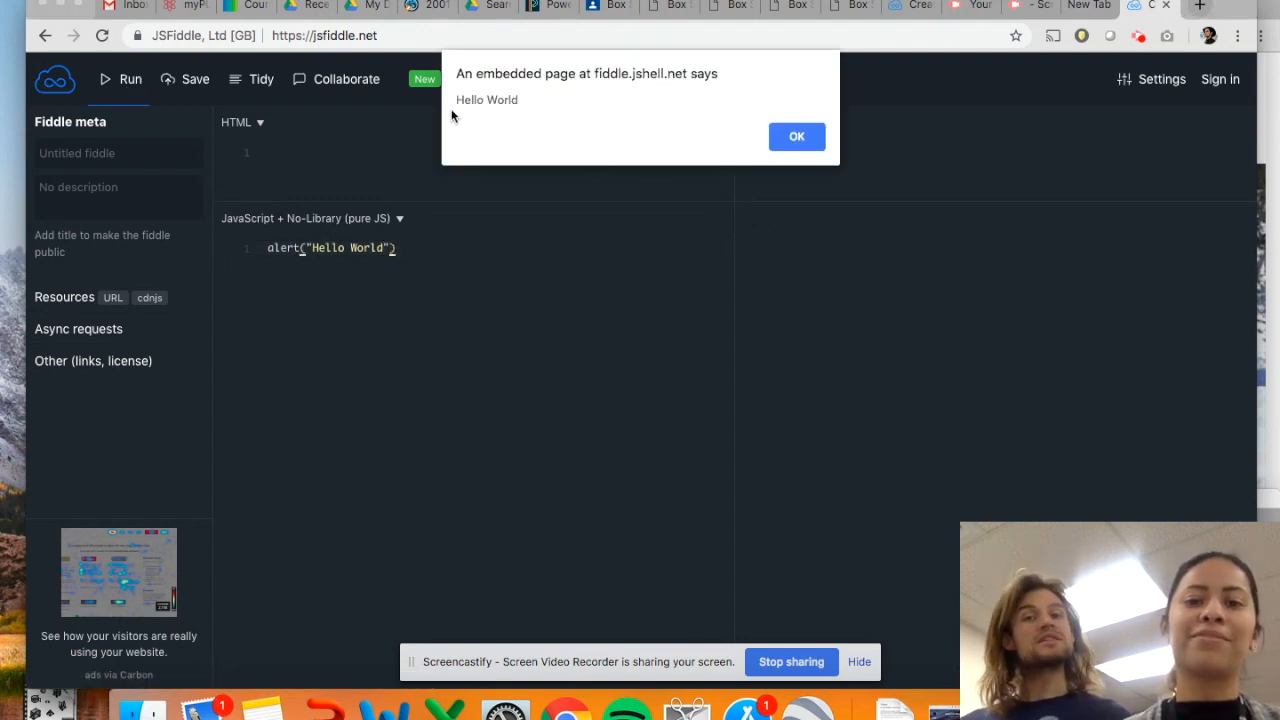
left_click(796, 136)
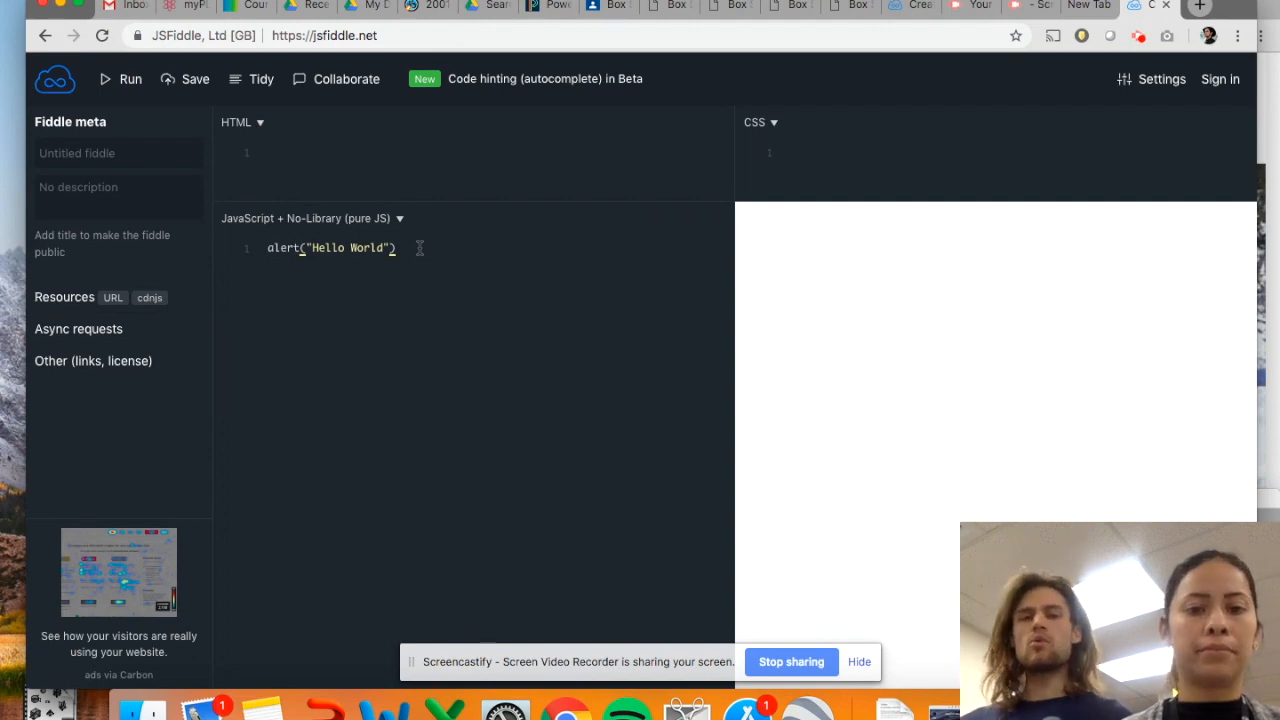
Step: Add alert("Hi CLASS") on line 2, run, and dismiss both popups
type("al")
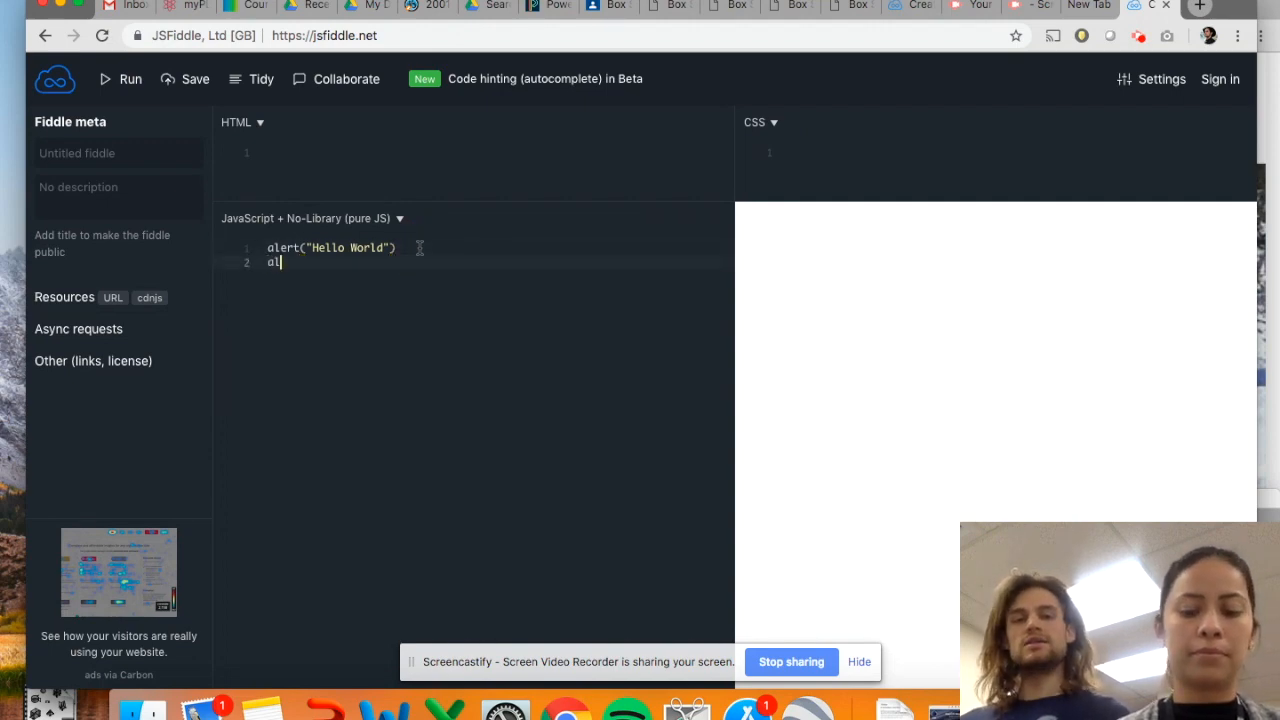
type("ert(\"")
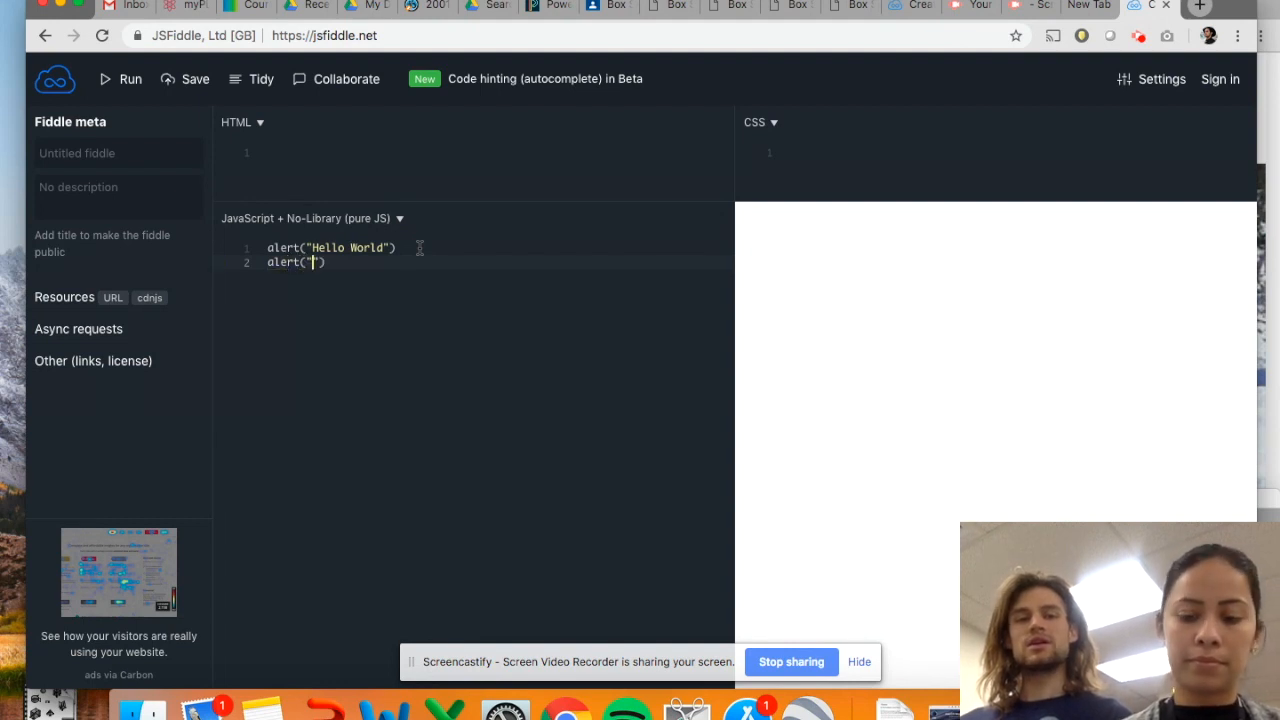
type("Hi CLASS")
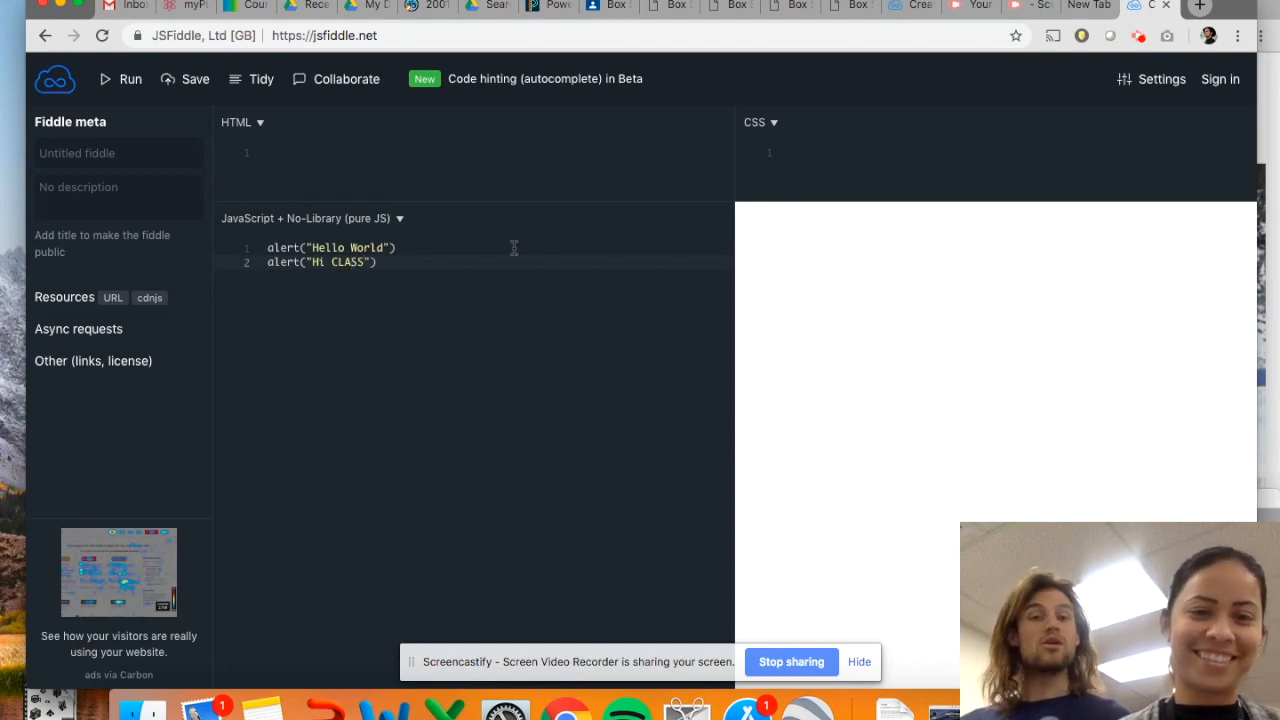
key("enter")
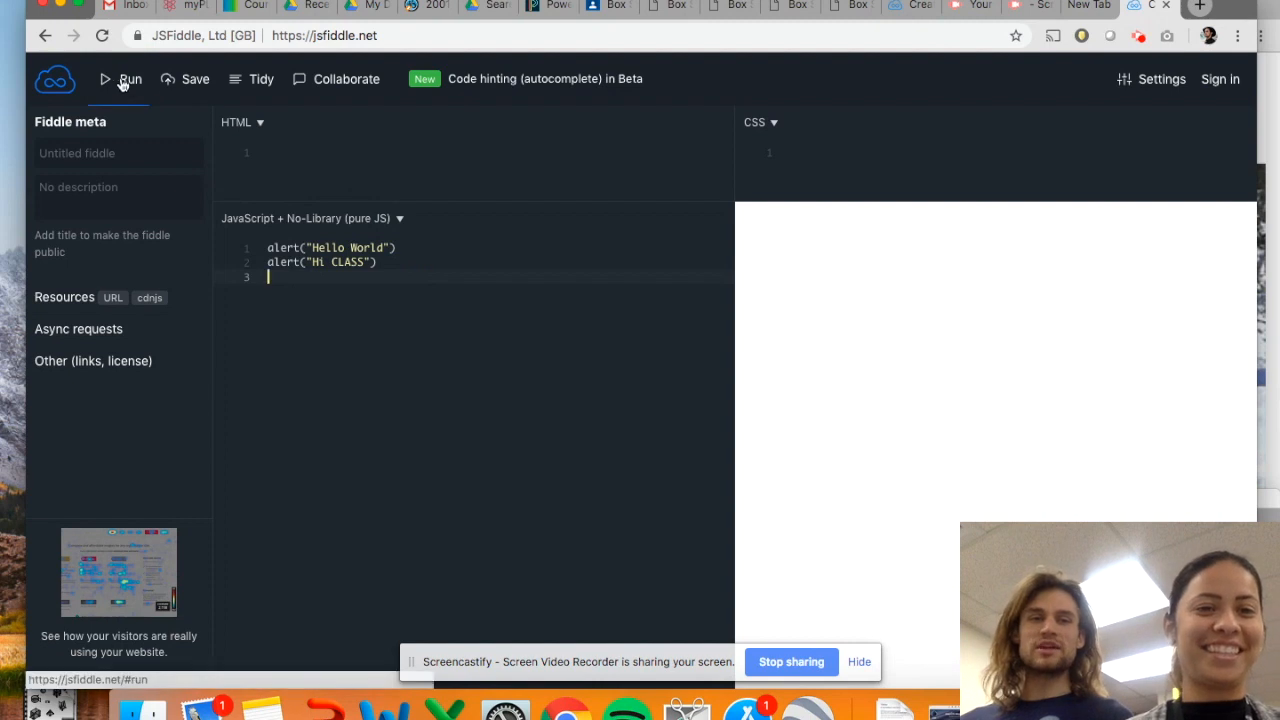
mouse_move(129, 79)
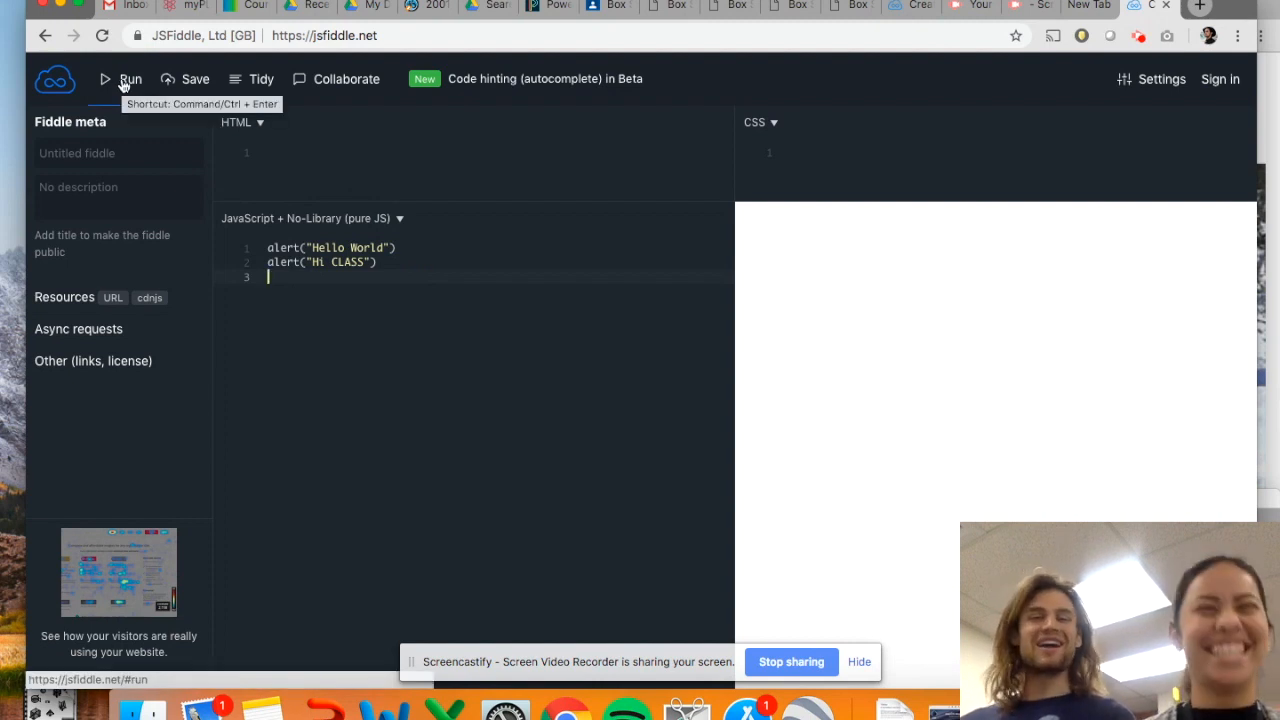
left_click(129, 79)
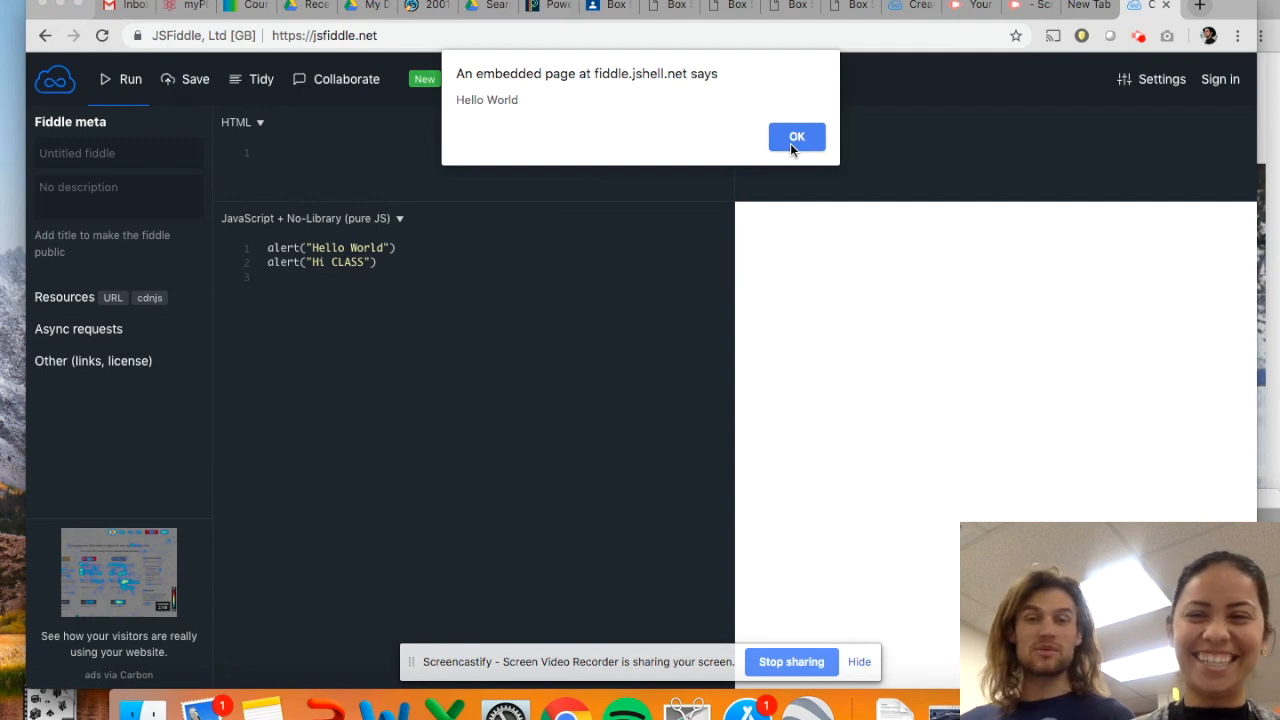
left_click(796, 137)
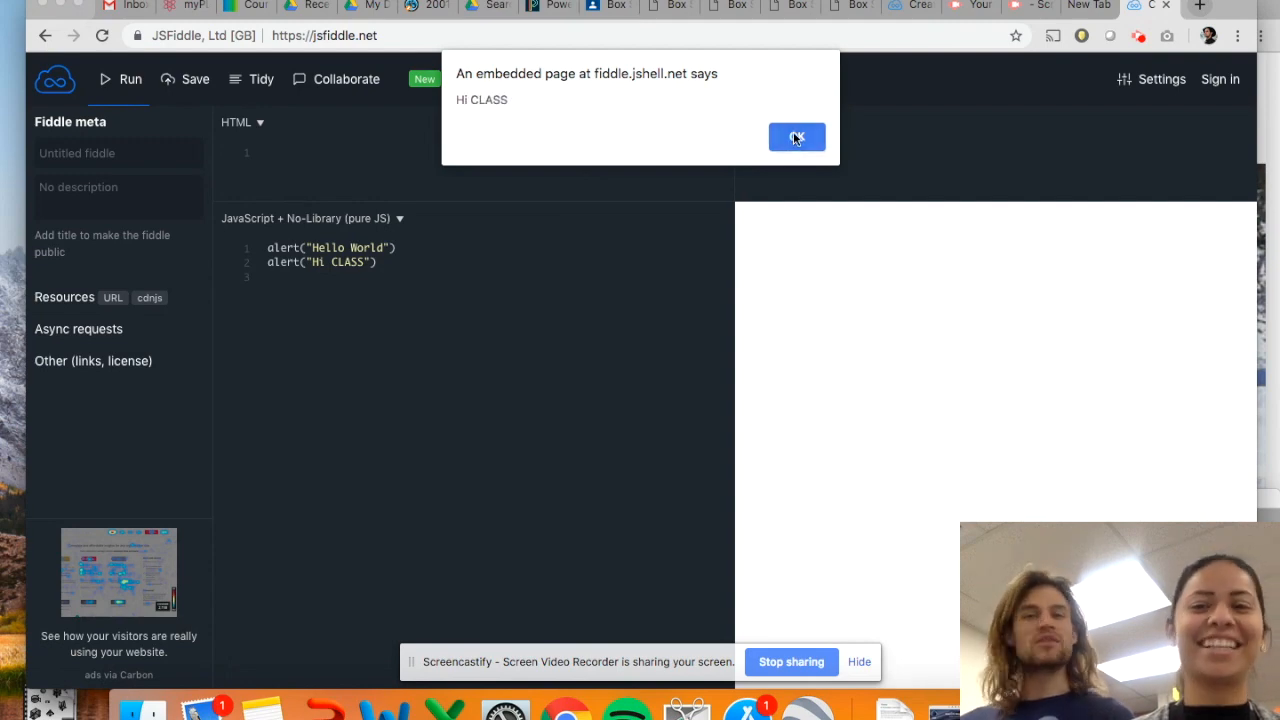
left_click(796, 137)
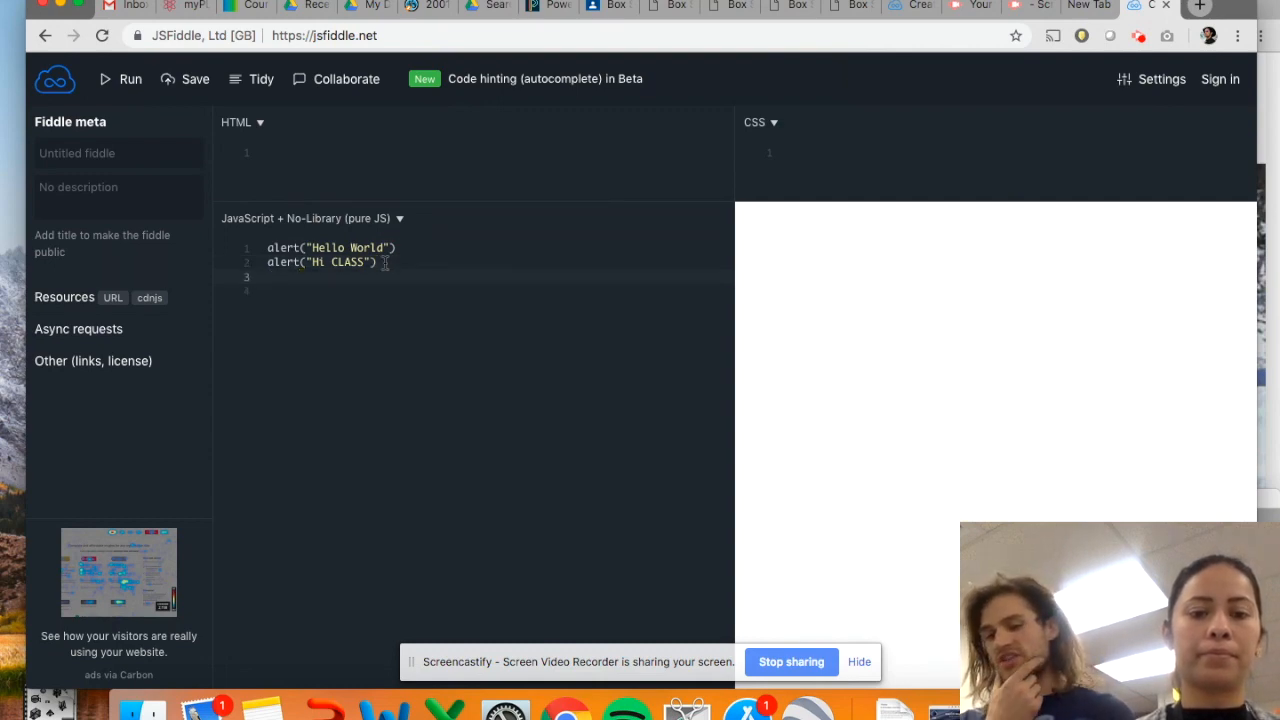
Step: Add prompt("What is your name?") as line 3
type("pr")
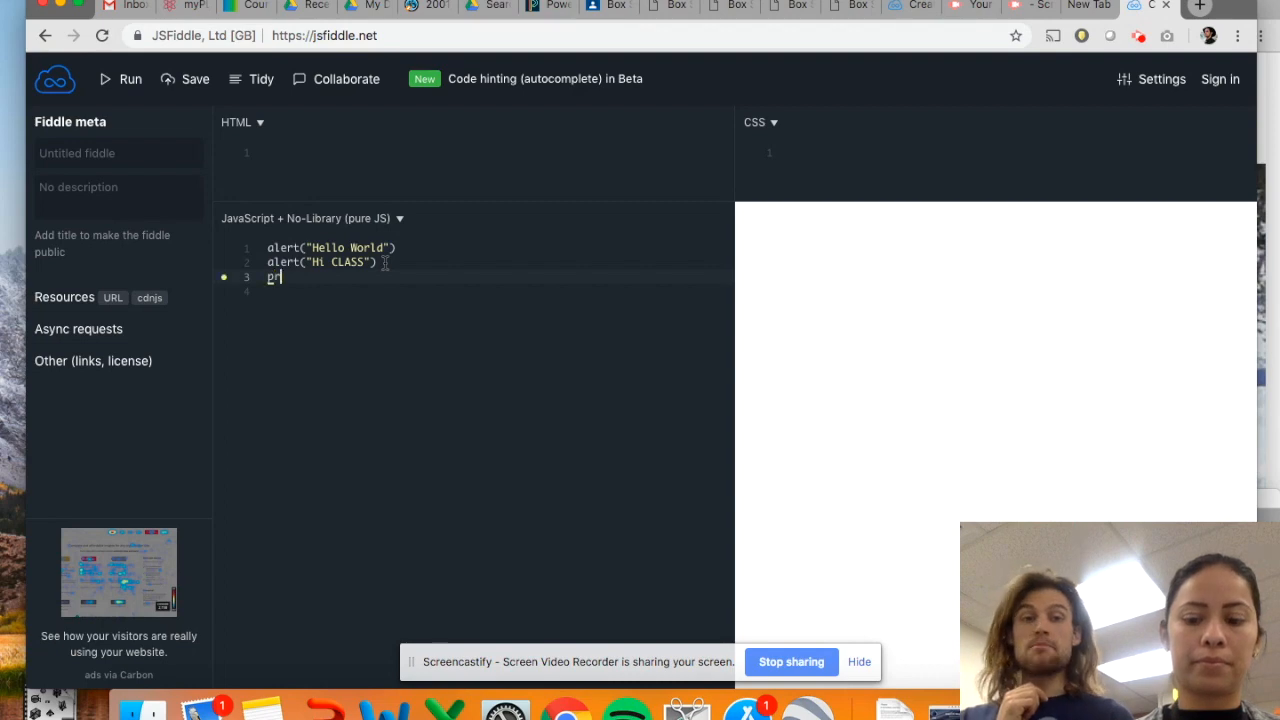
type("ompt")
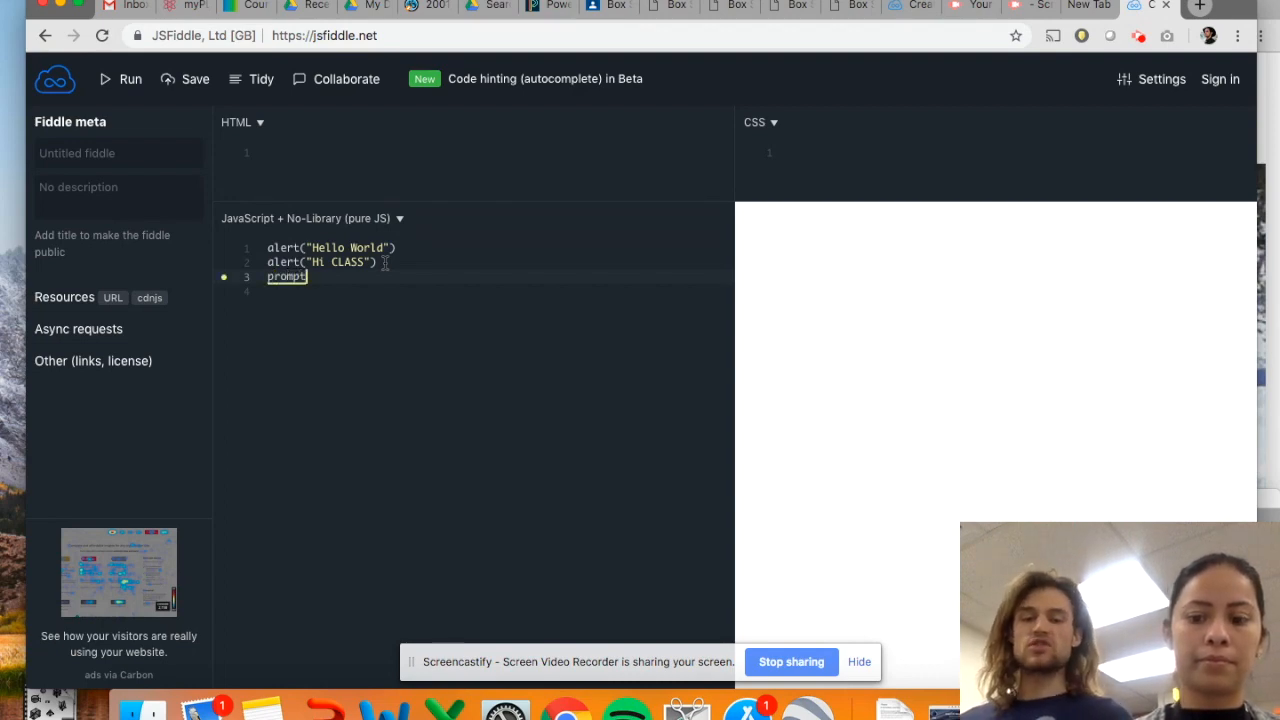
type("()")
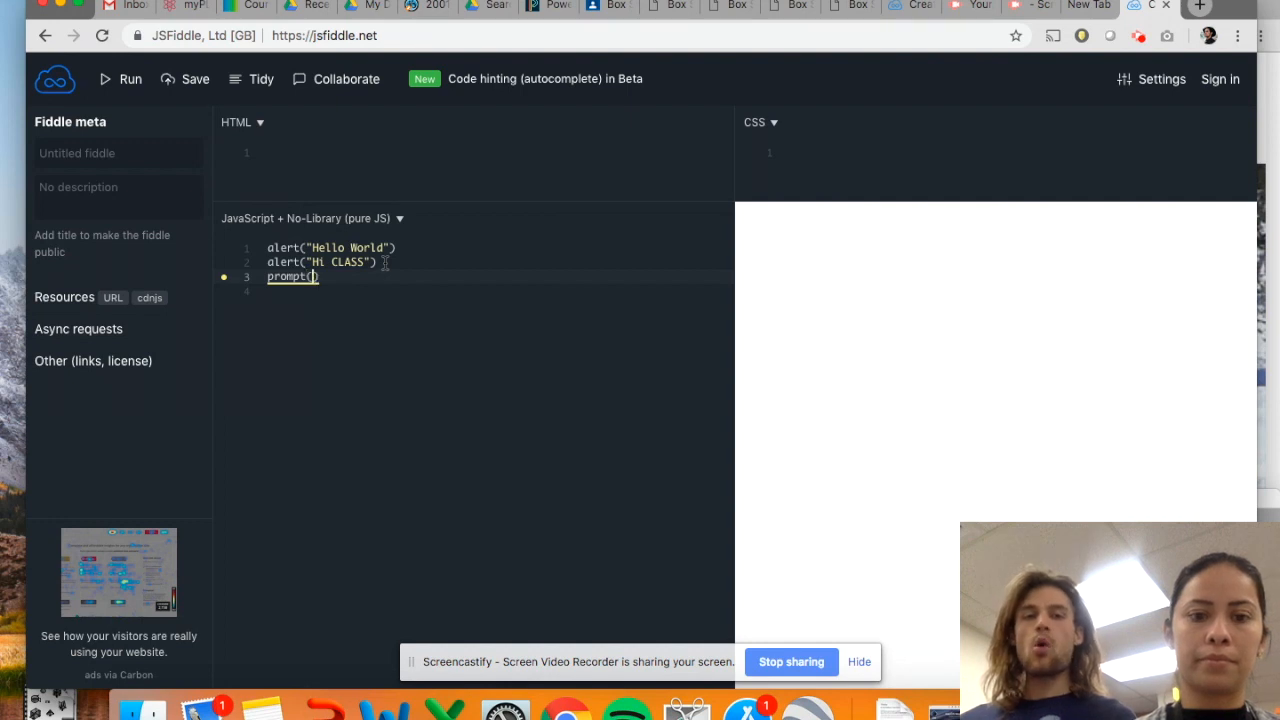
type("What")
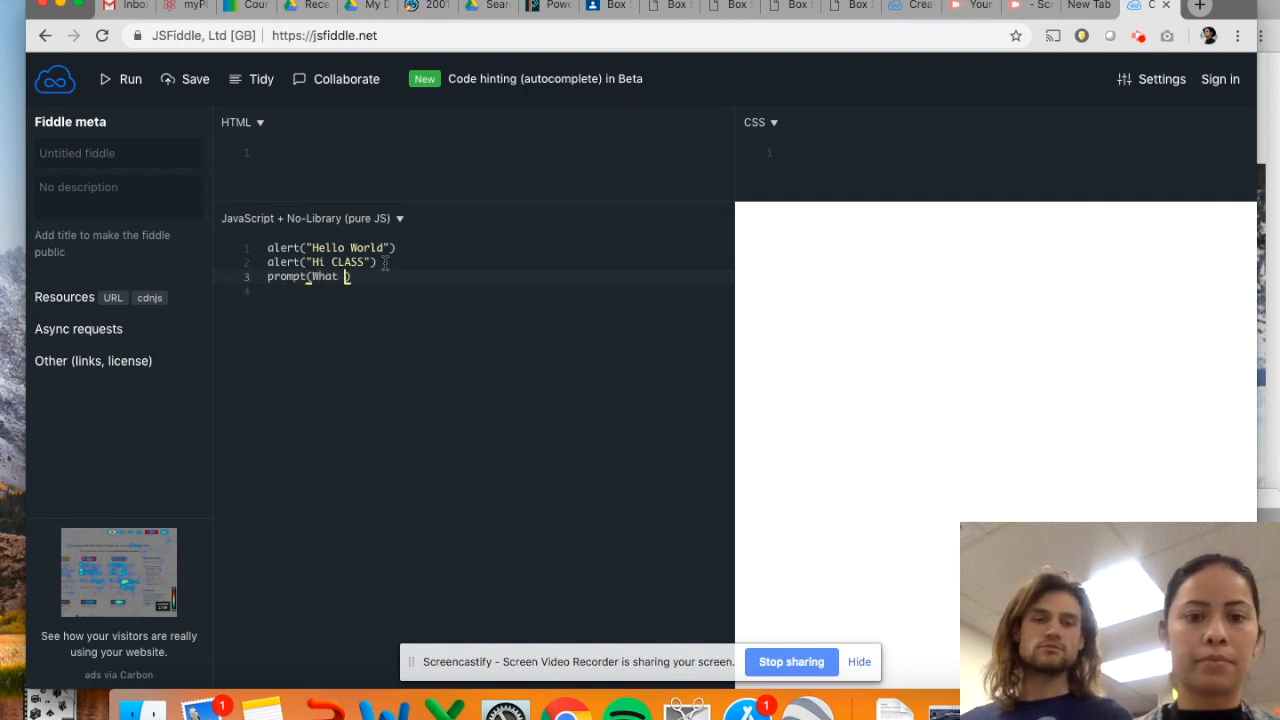
key("Backspace")
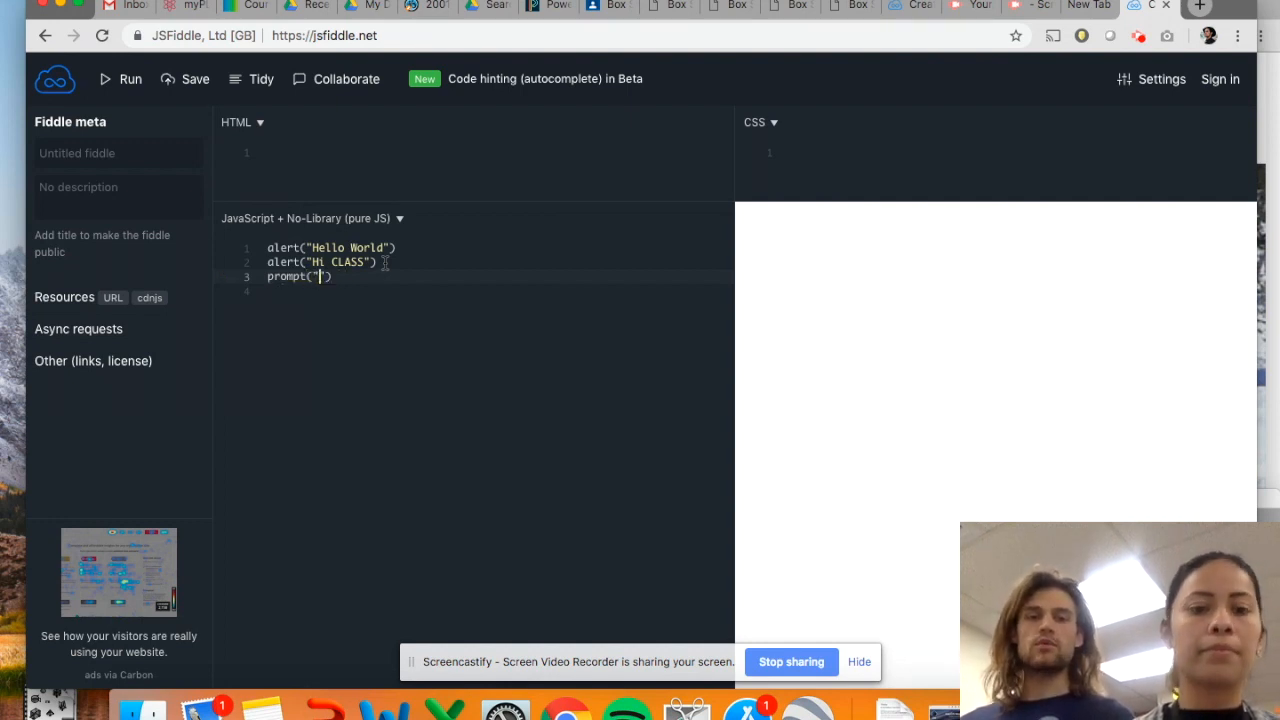
type("What is")
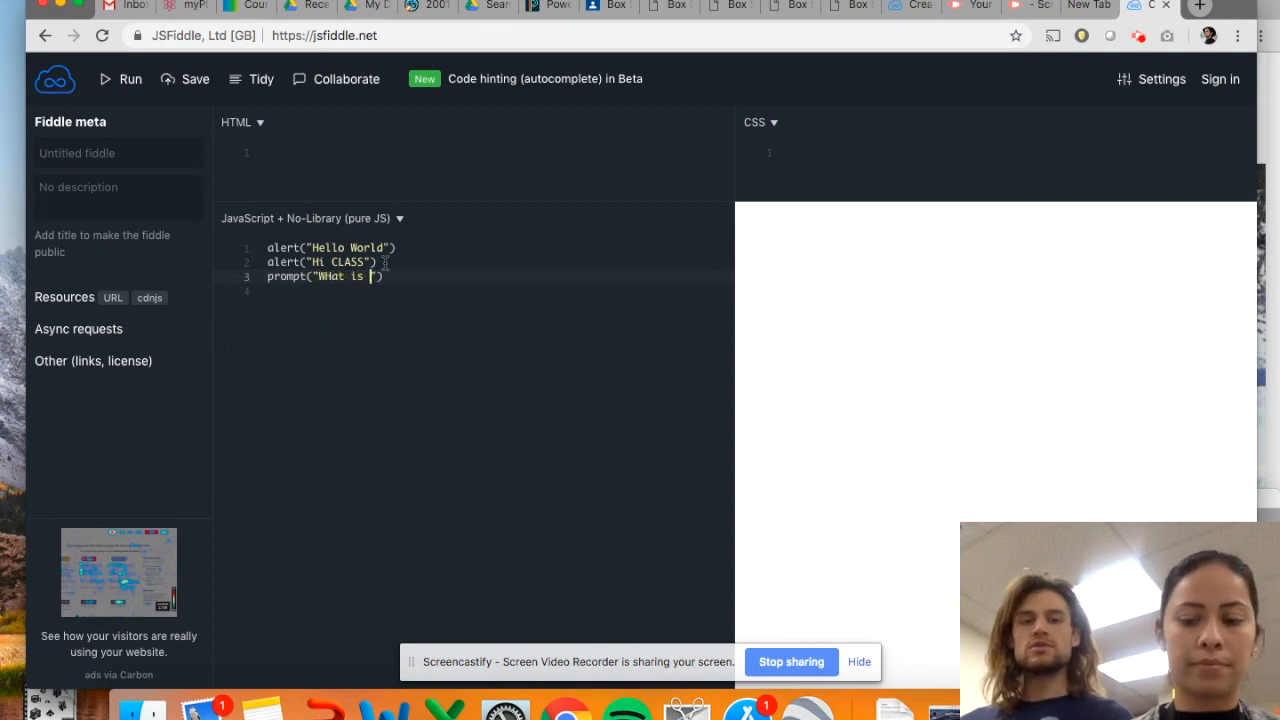
type("your name?")
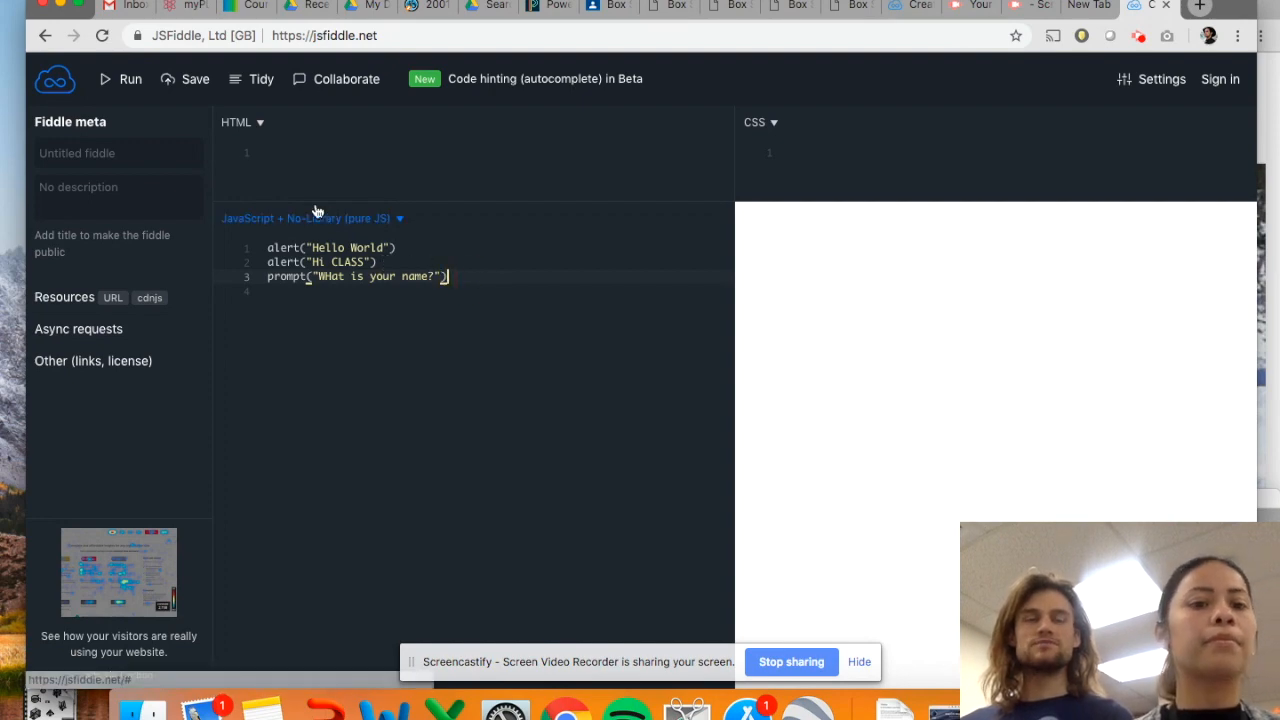
Step: Run the fiddle, dismiss the alert, and answer the name prompt with 'Och'
left_click(119, 79)
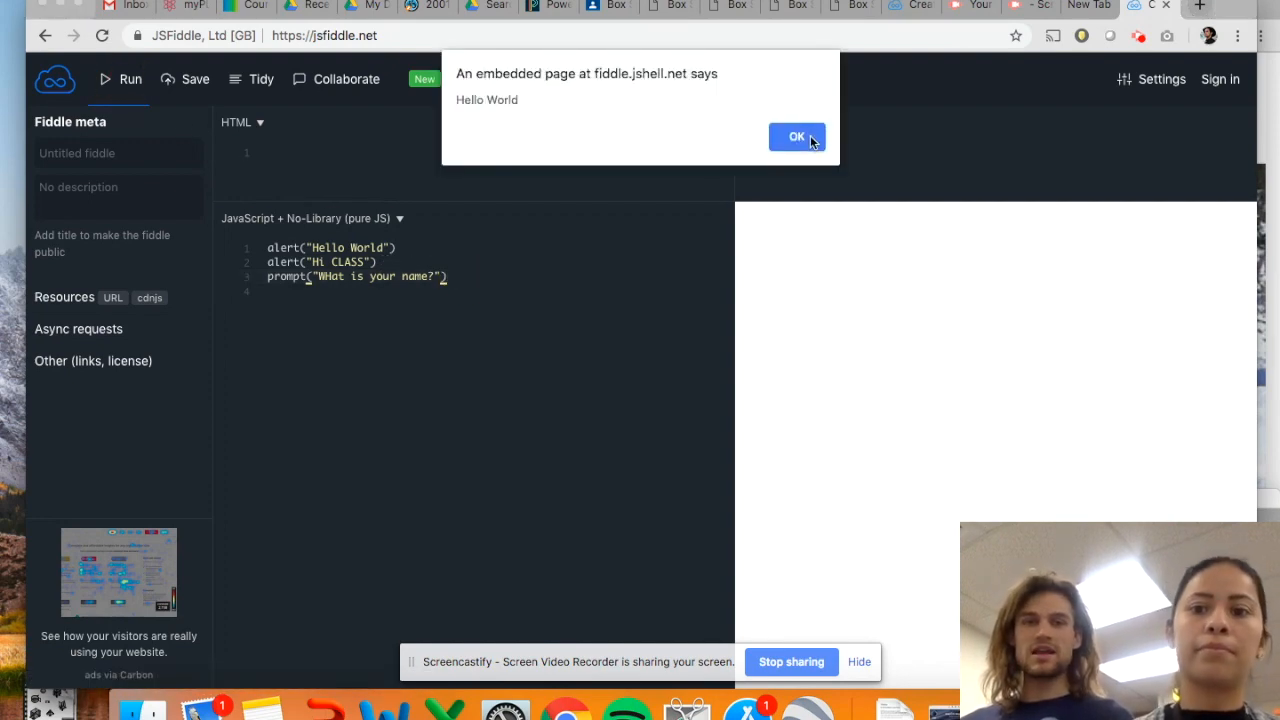
left_click(796, 136)
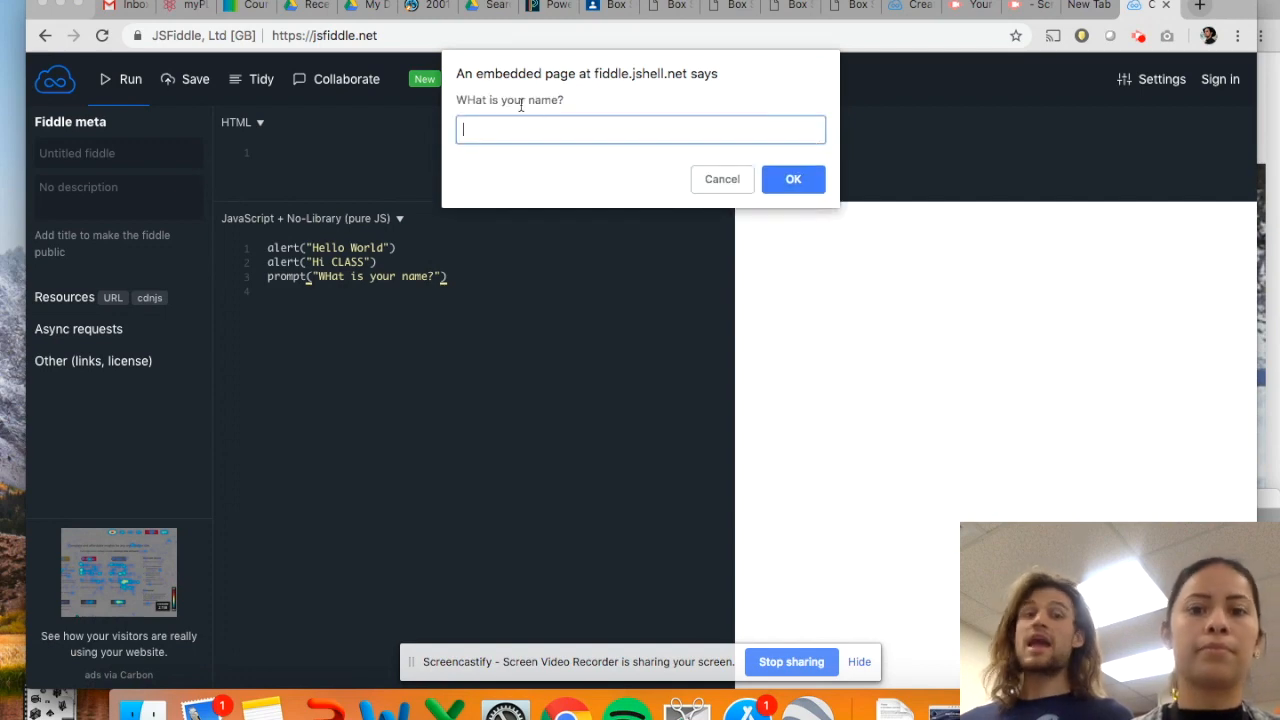
type("Ochoa")
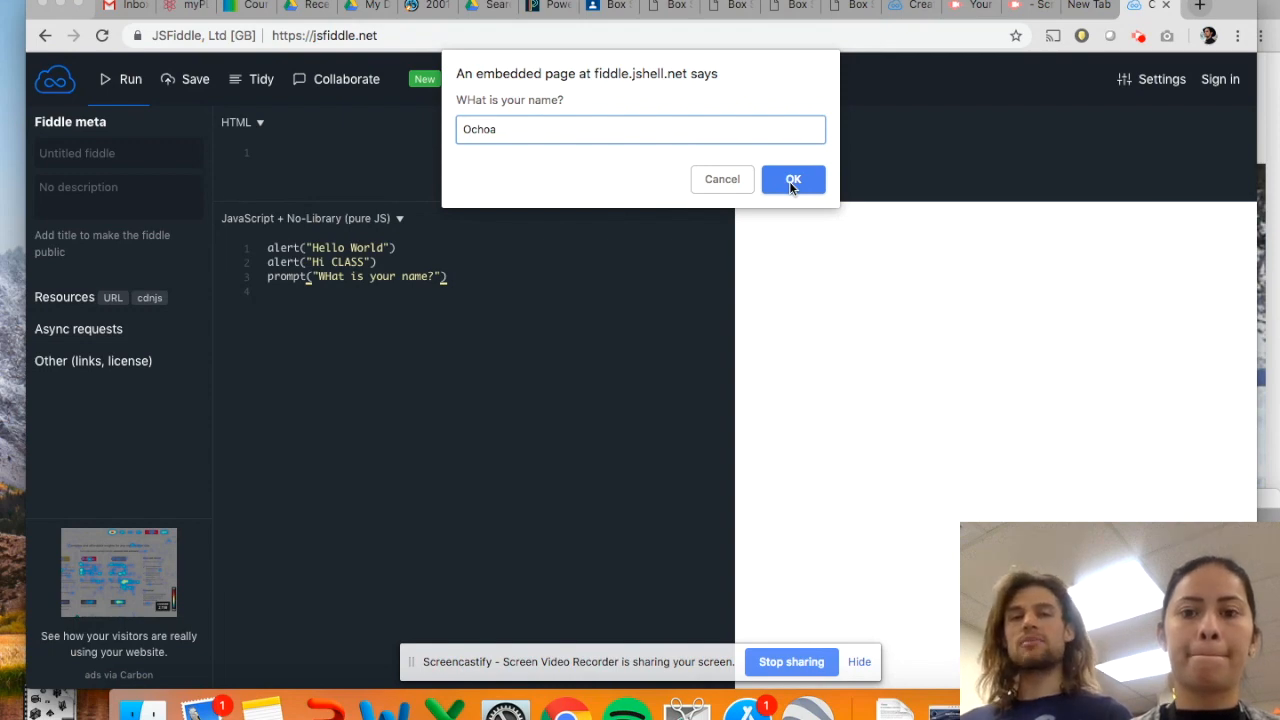
left_click(792, 179)
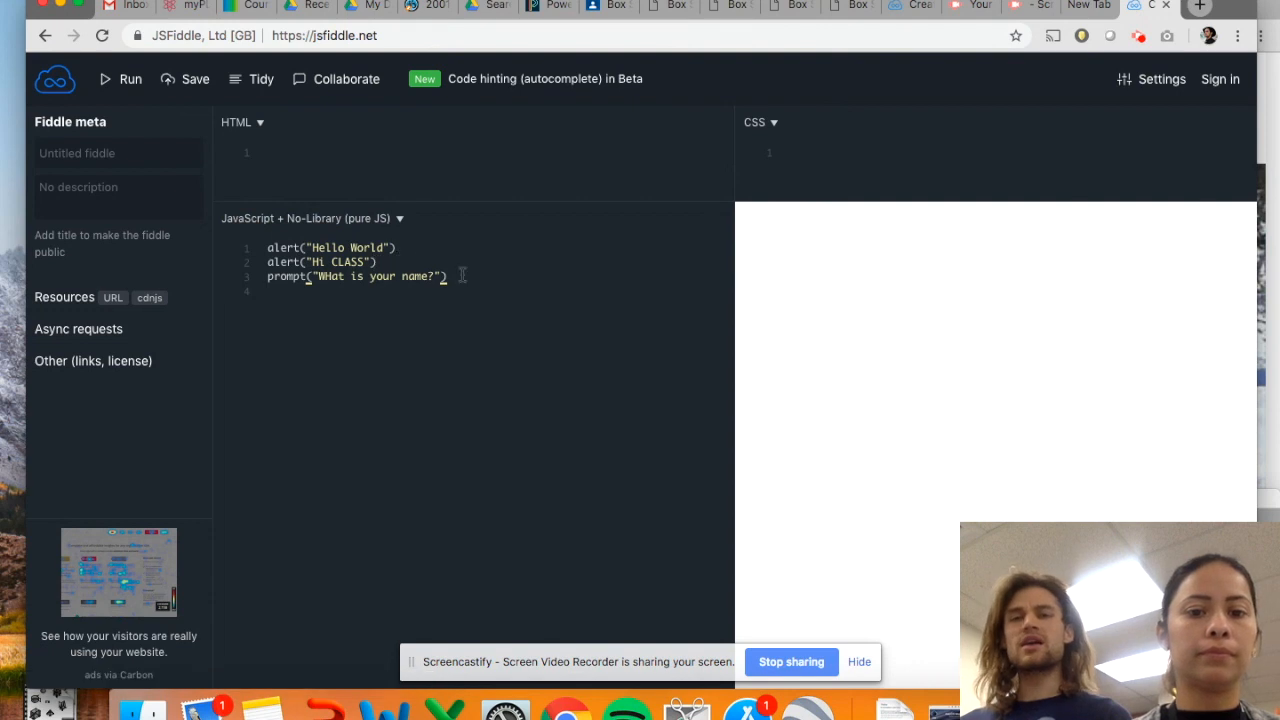
Step: Add the lines var a = 10 and alert(a) below the prompt
key("Enter")
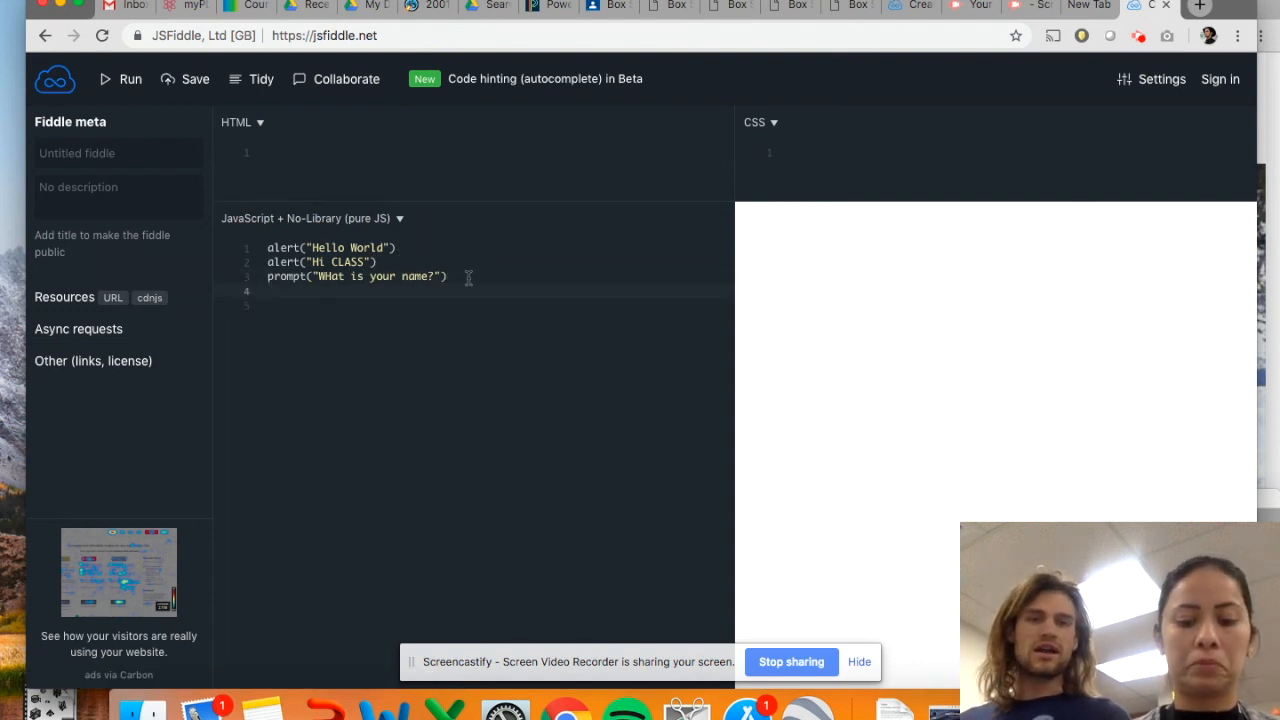
type("var a")
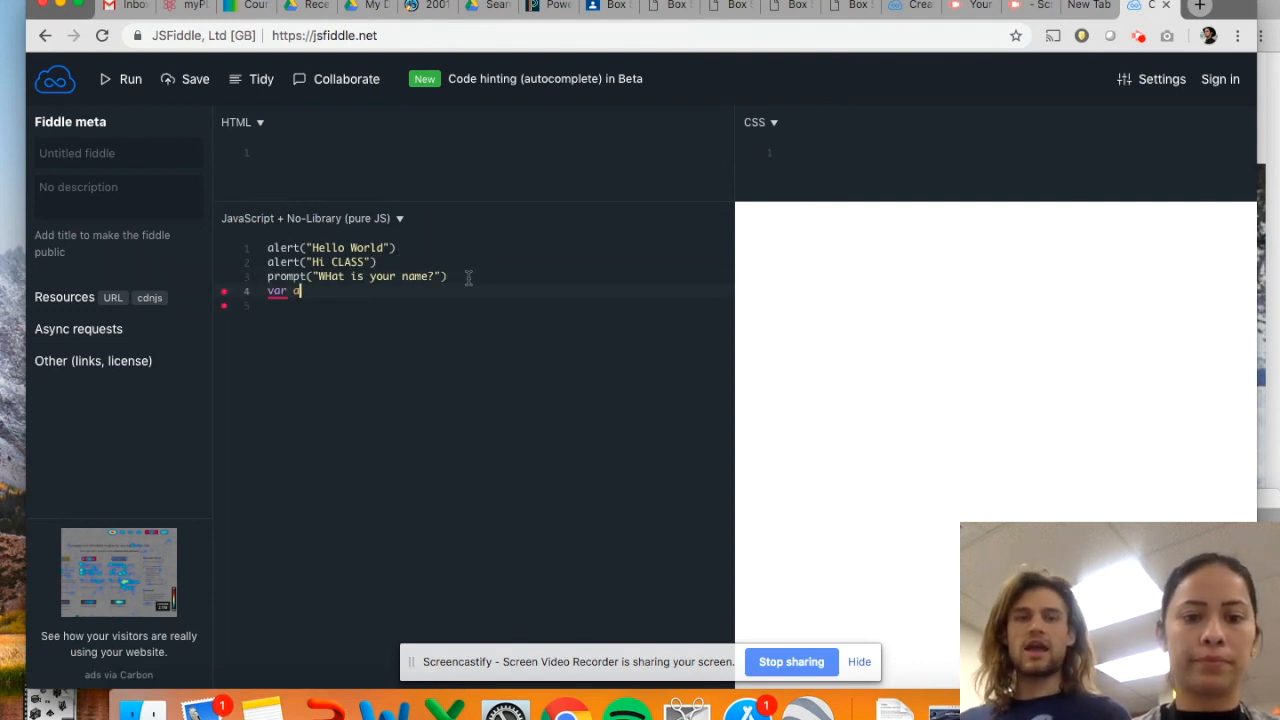
type("= 10")
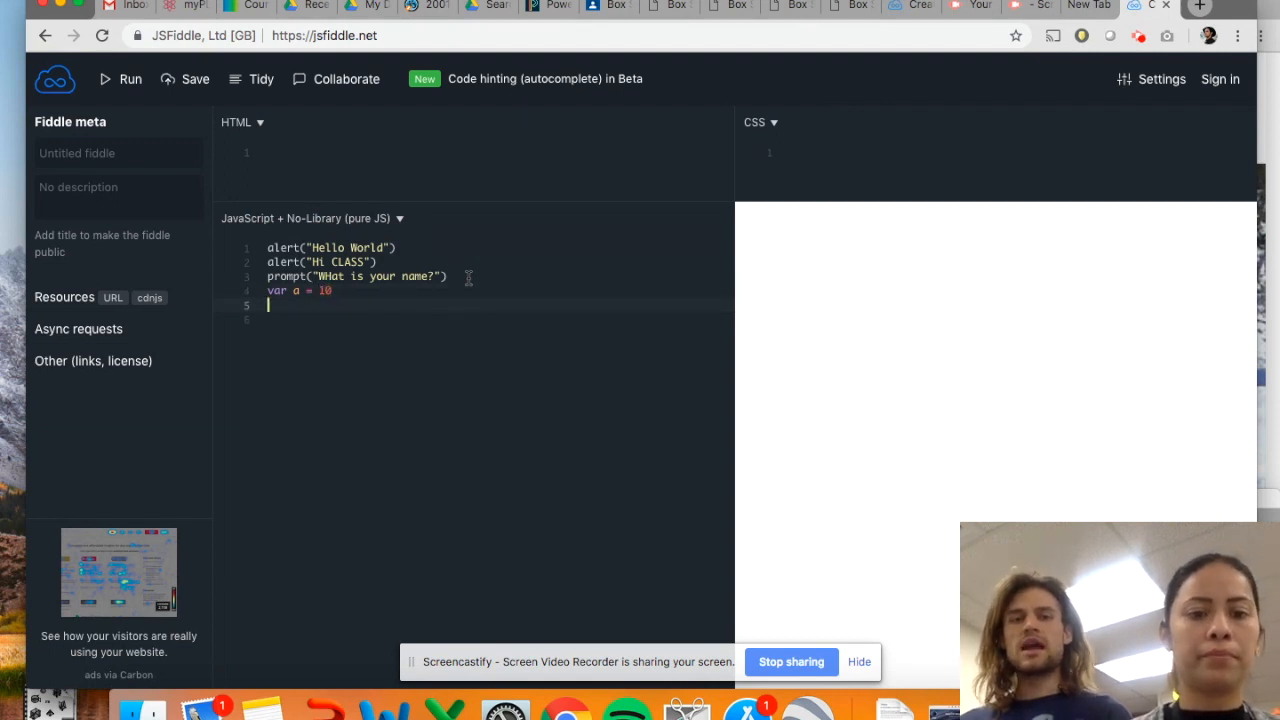
type("alert")
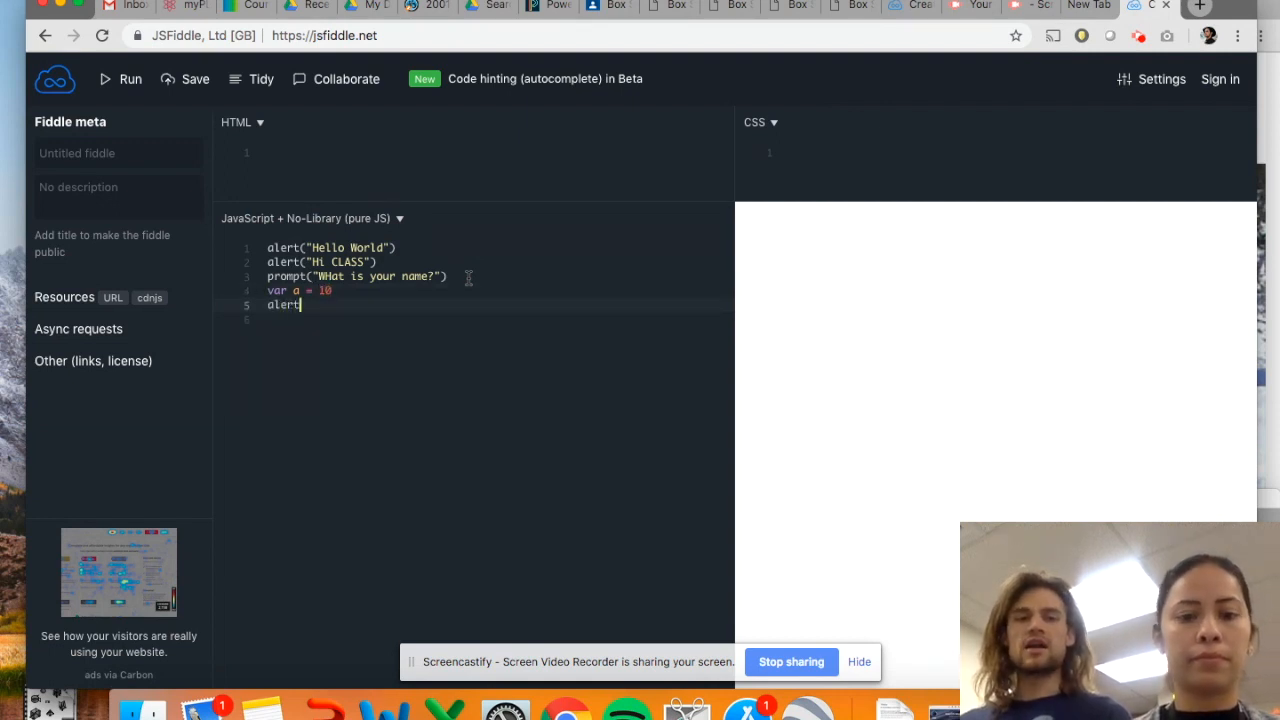
type("(")
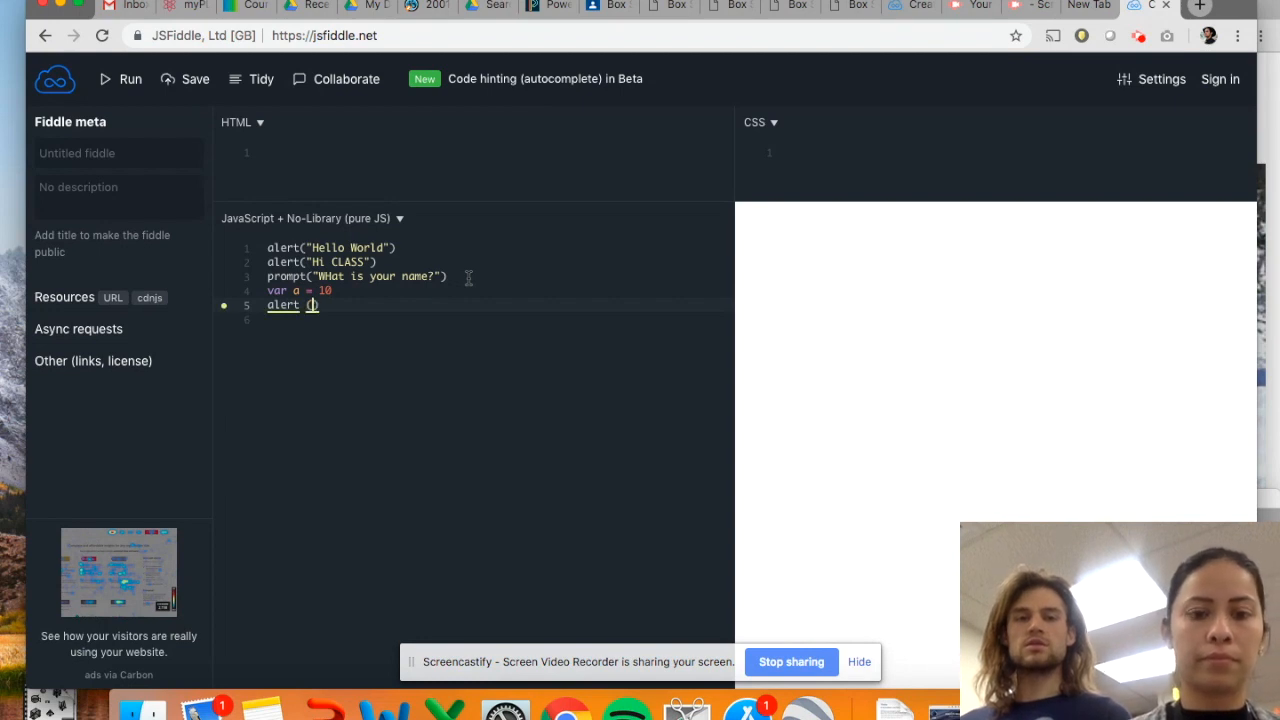
type("a")
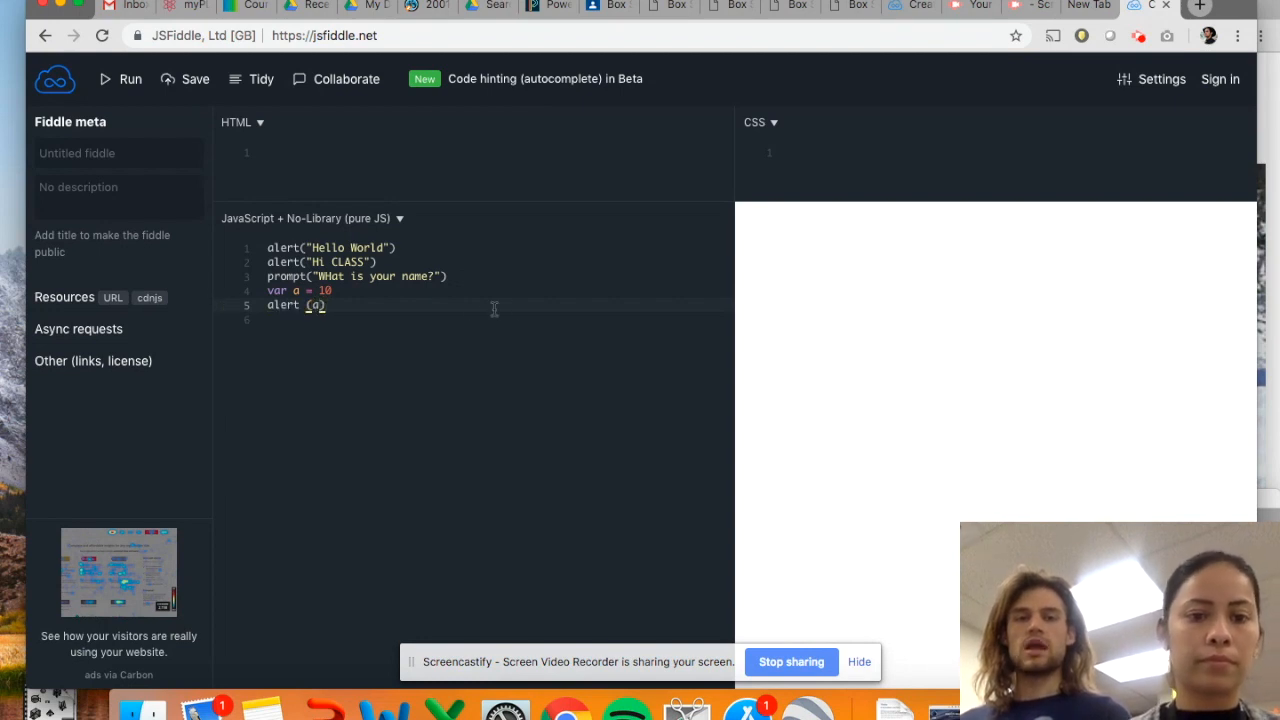
Step: Run the script, dismiss Hi CLASS, answer the name prompt, and dismiss the alert showing 10
left_click(121, 79)
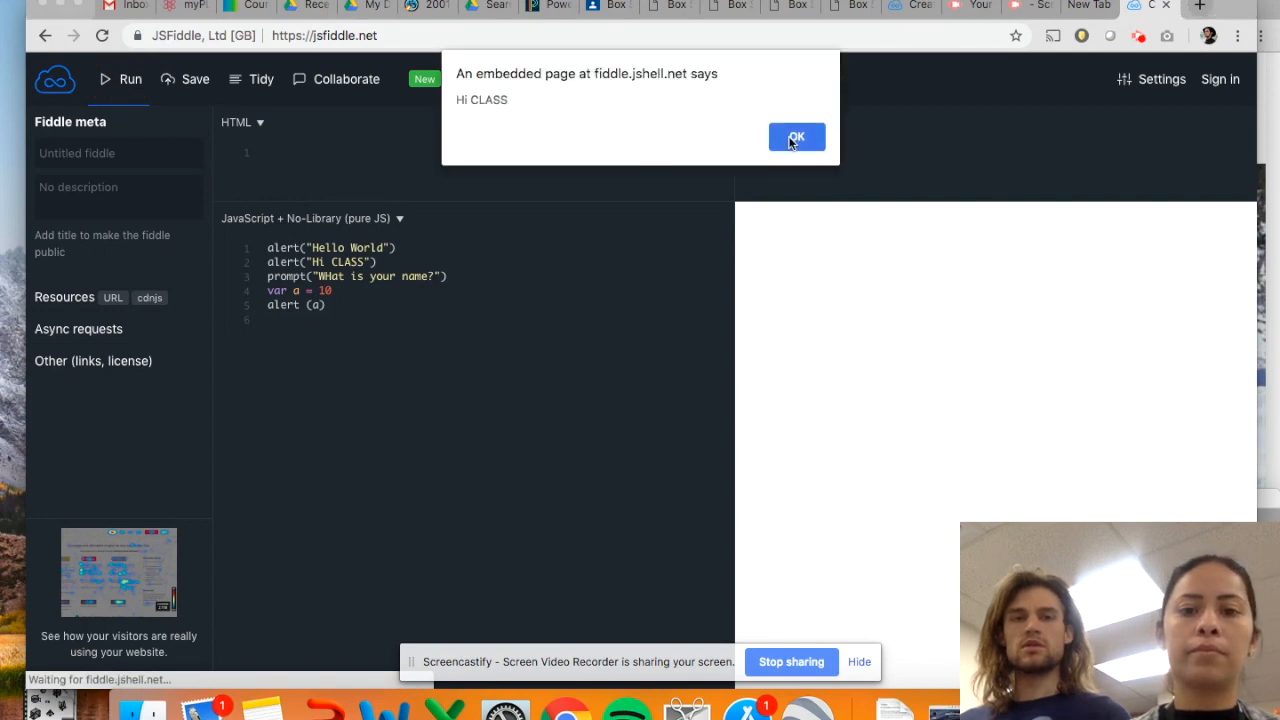
left_click(796, 137)
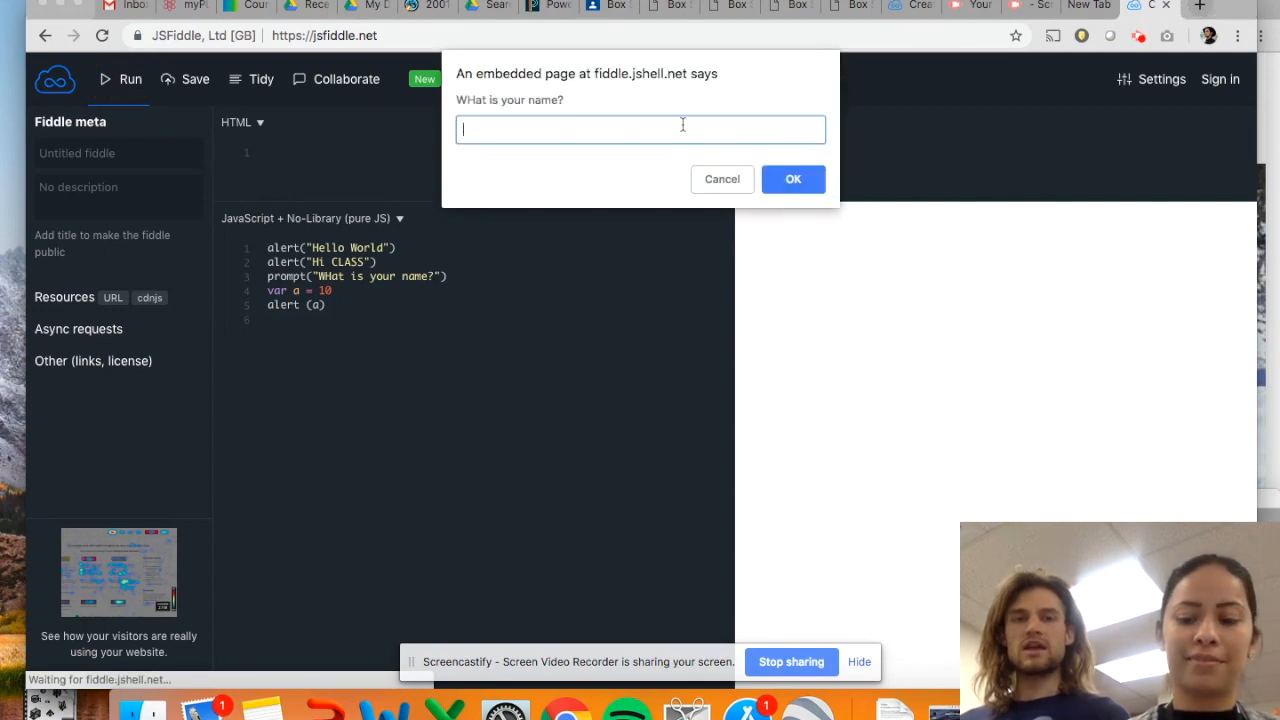
left_click(793, 178)
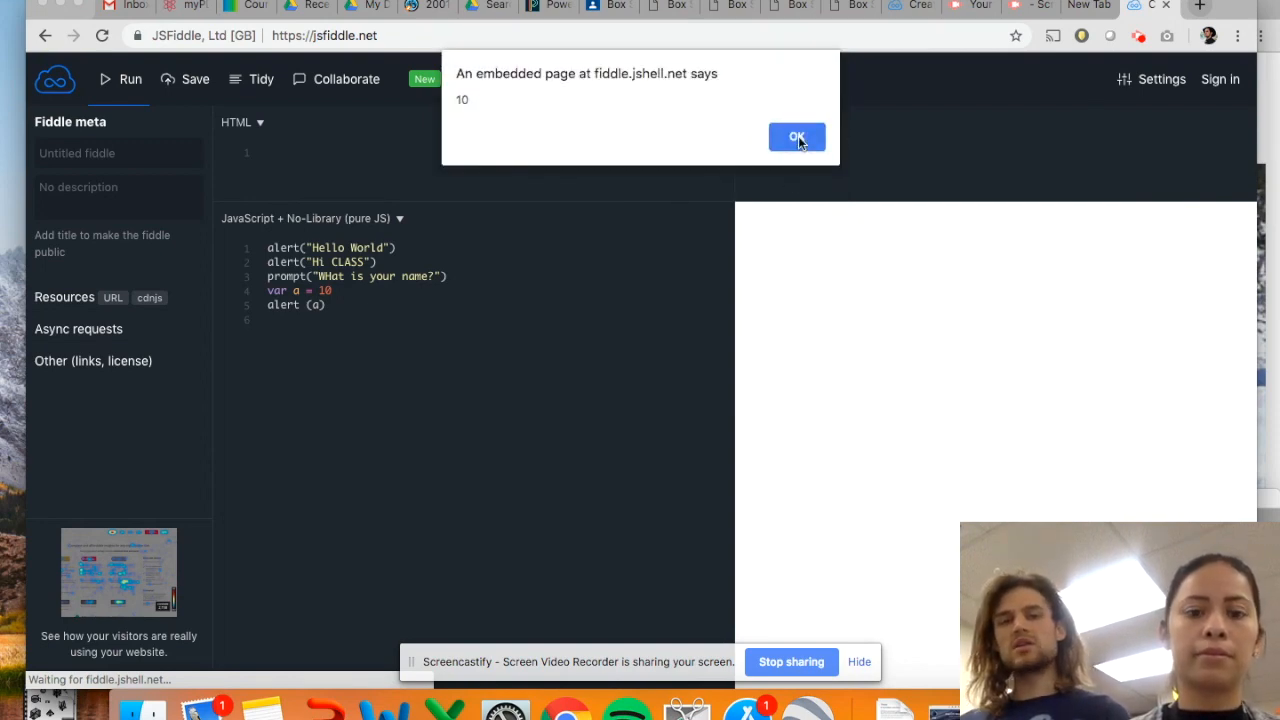
left_click(796, 137)
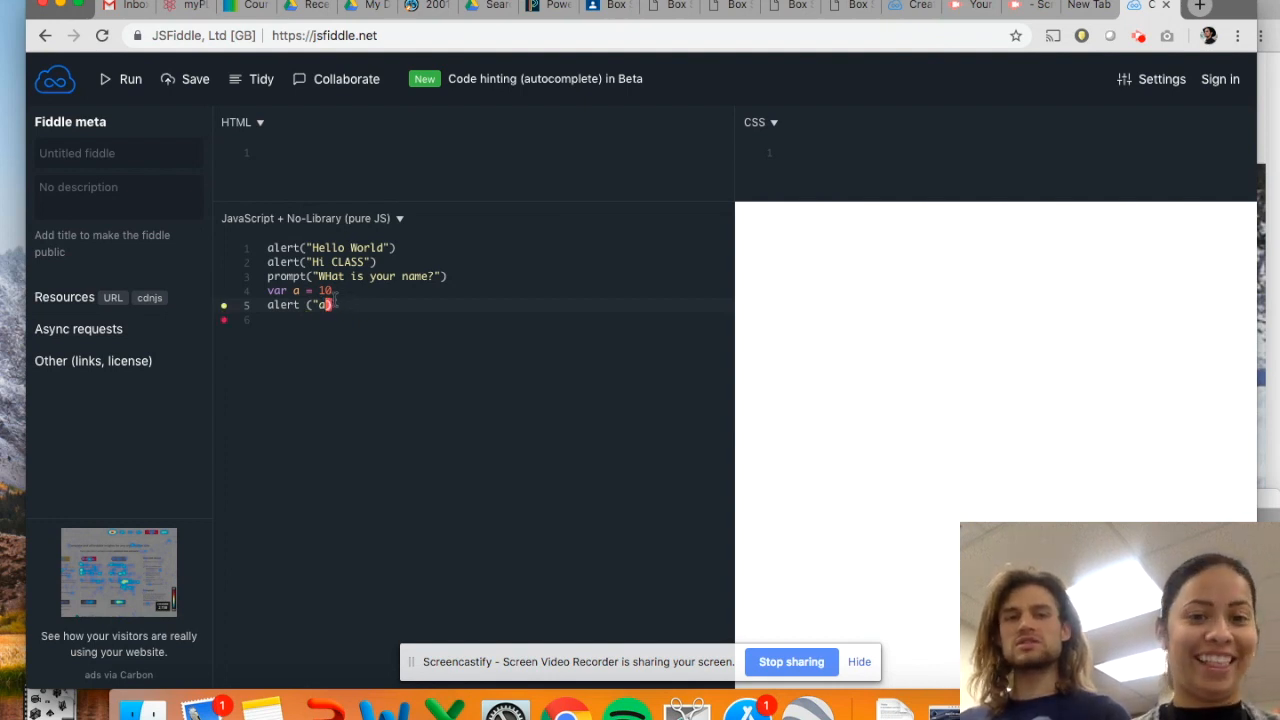
Step: Quote the argument as alert("a"), run with name 'Ochoa', and dismiss the alert showing a
type("\")")
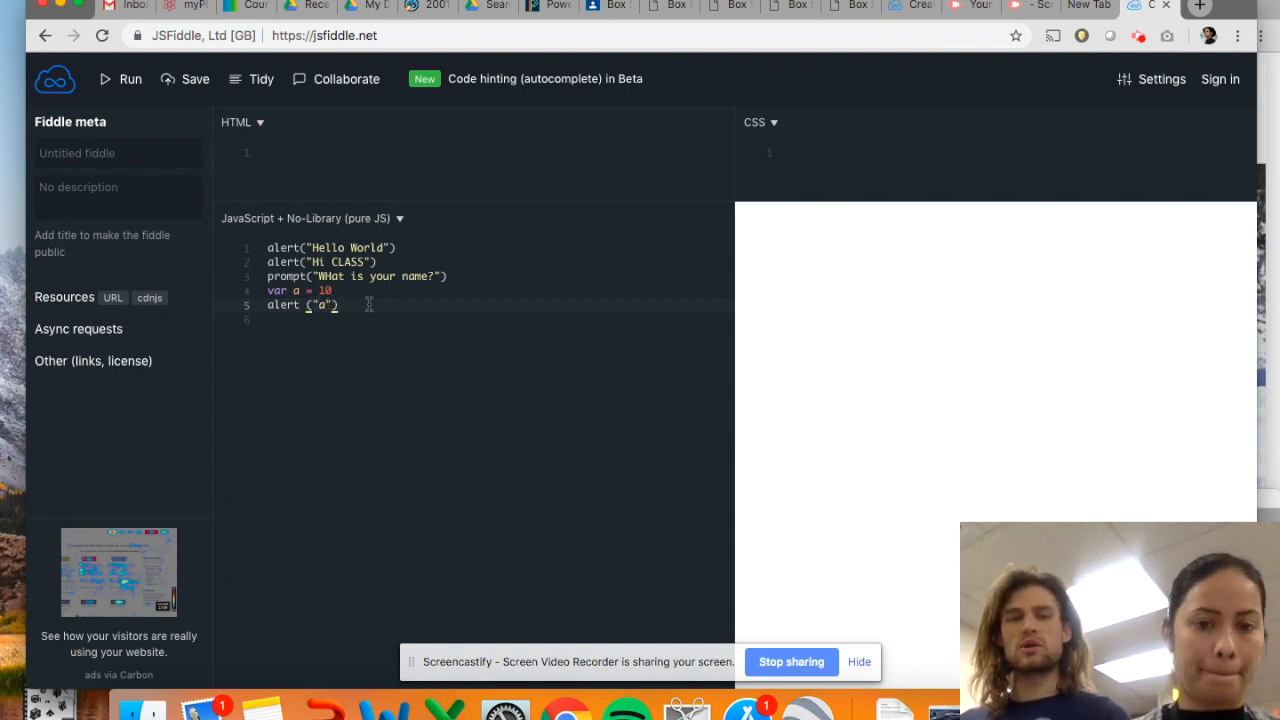
left_click(130, 79)
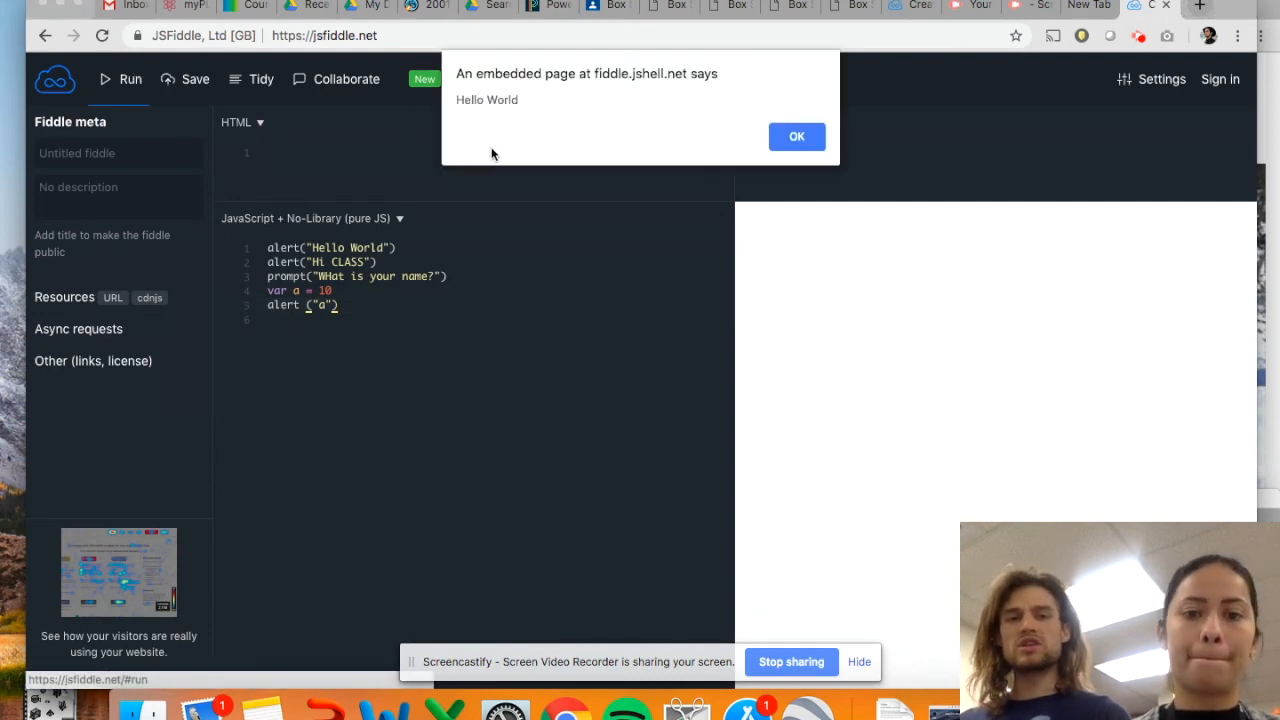
left_click(796, 136)
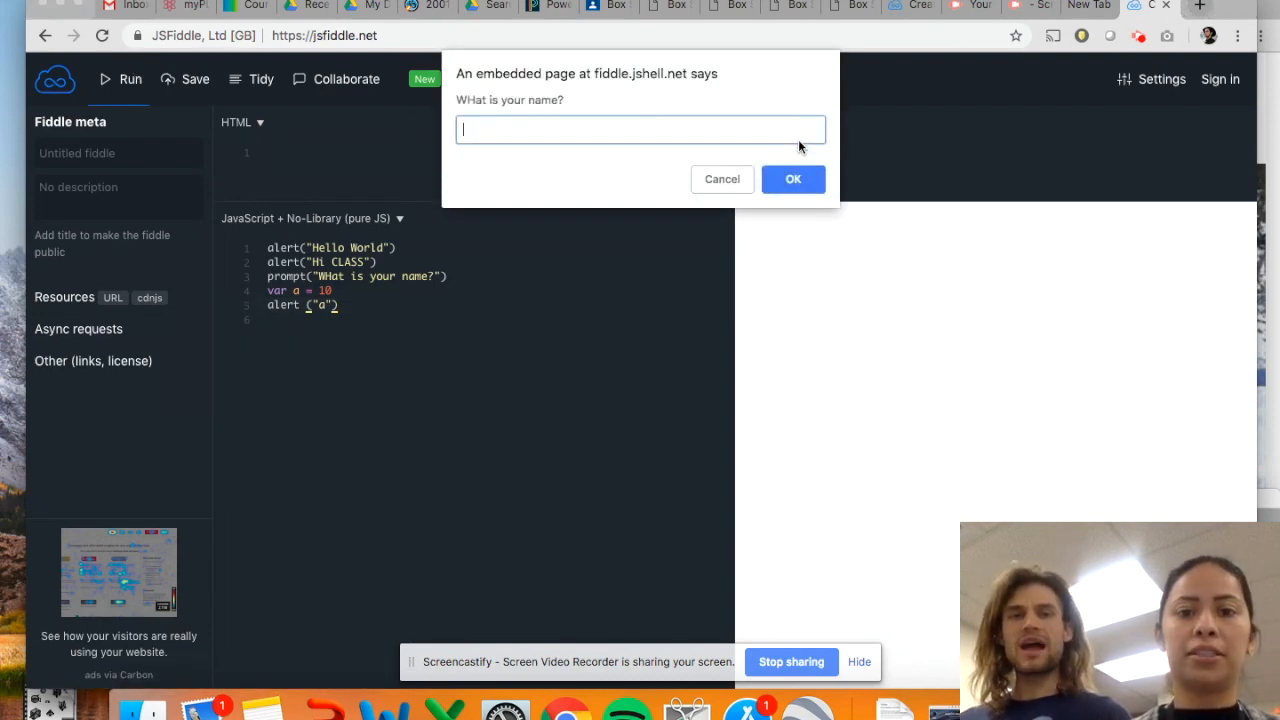
type("Ochoa")
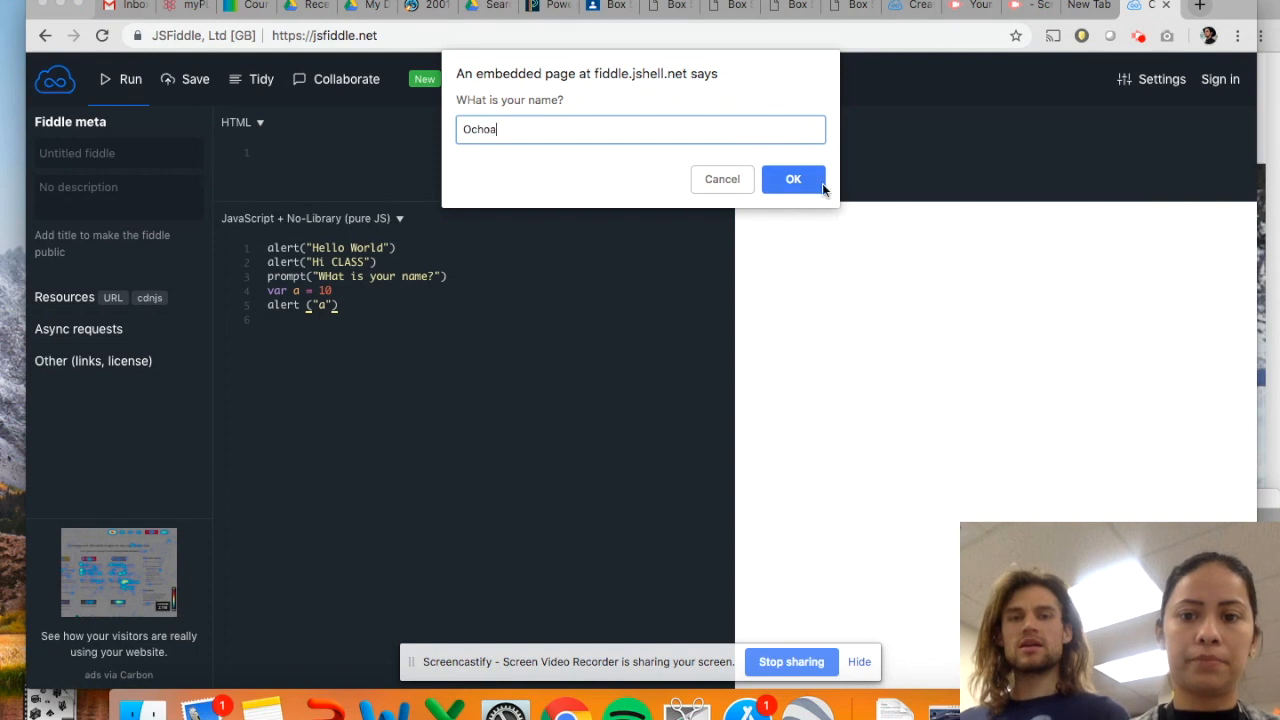
left_click(793, 179)
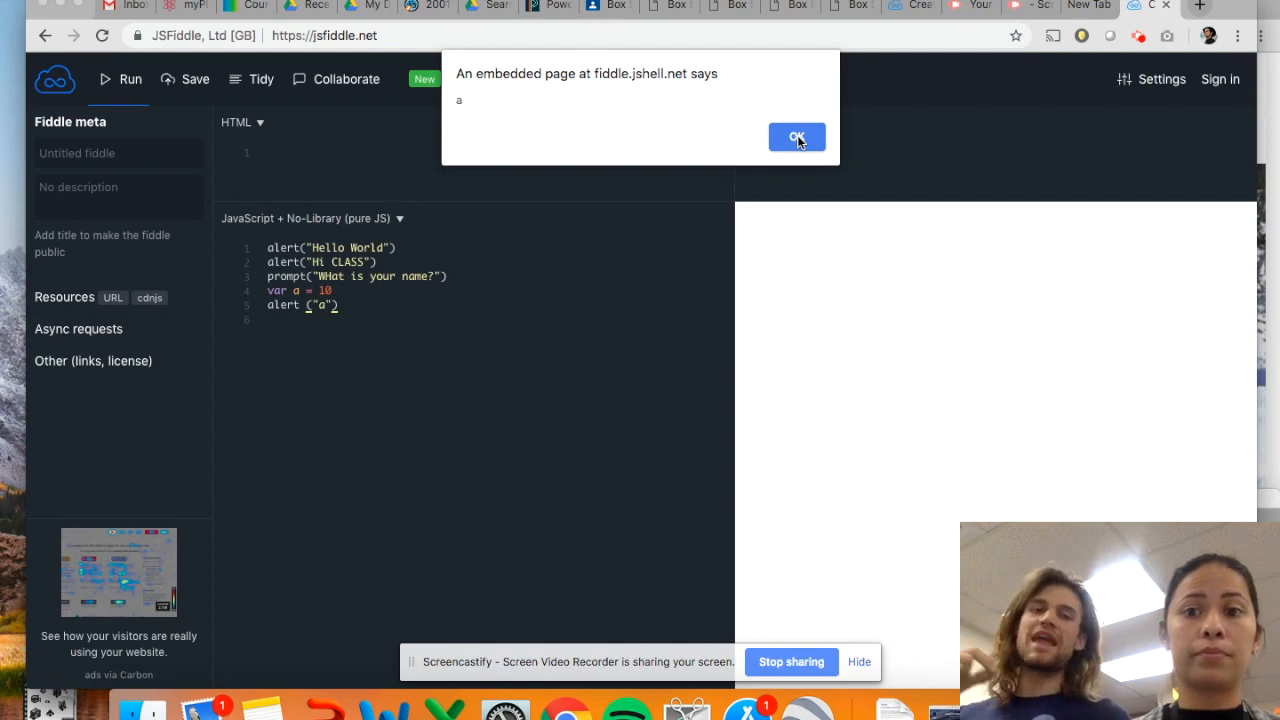
left_click(796, 137)
type("var b =")
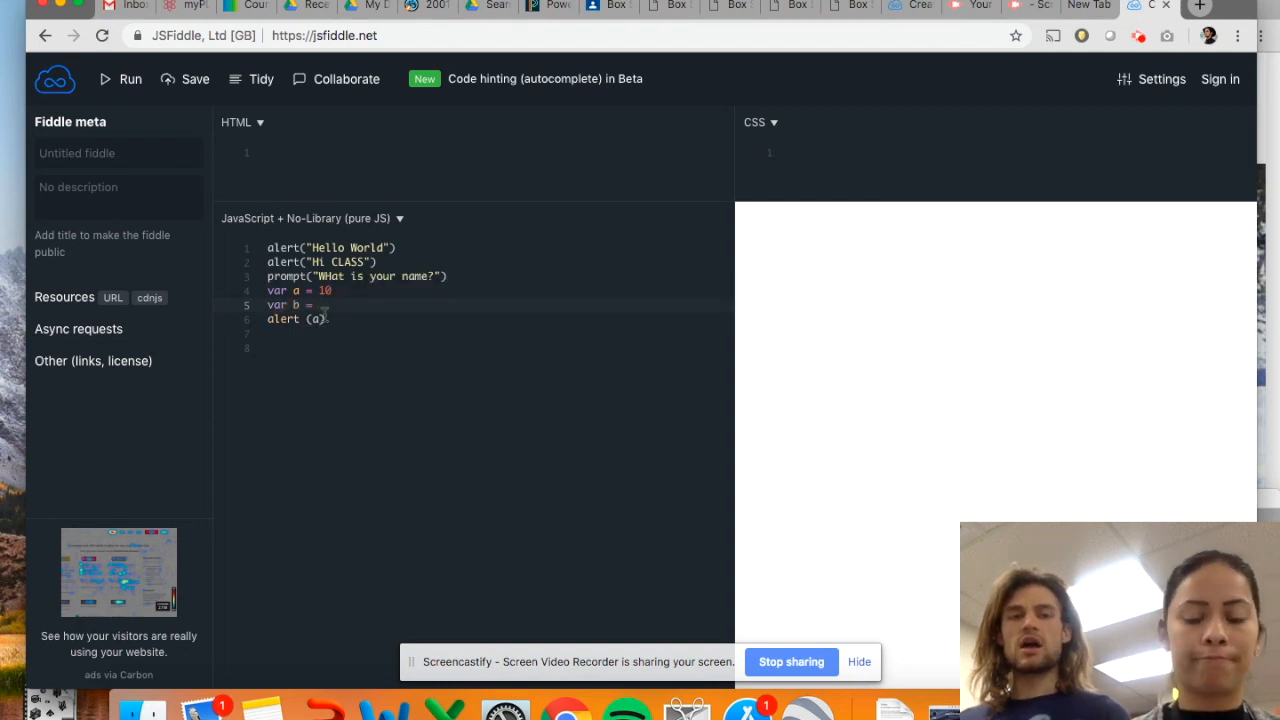
Step: Add var b = a + 5 and run the script
type("a +")
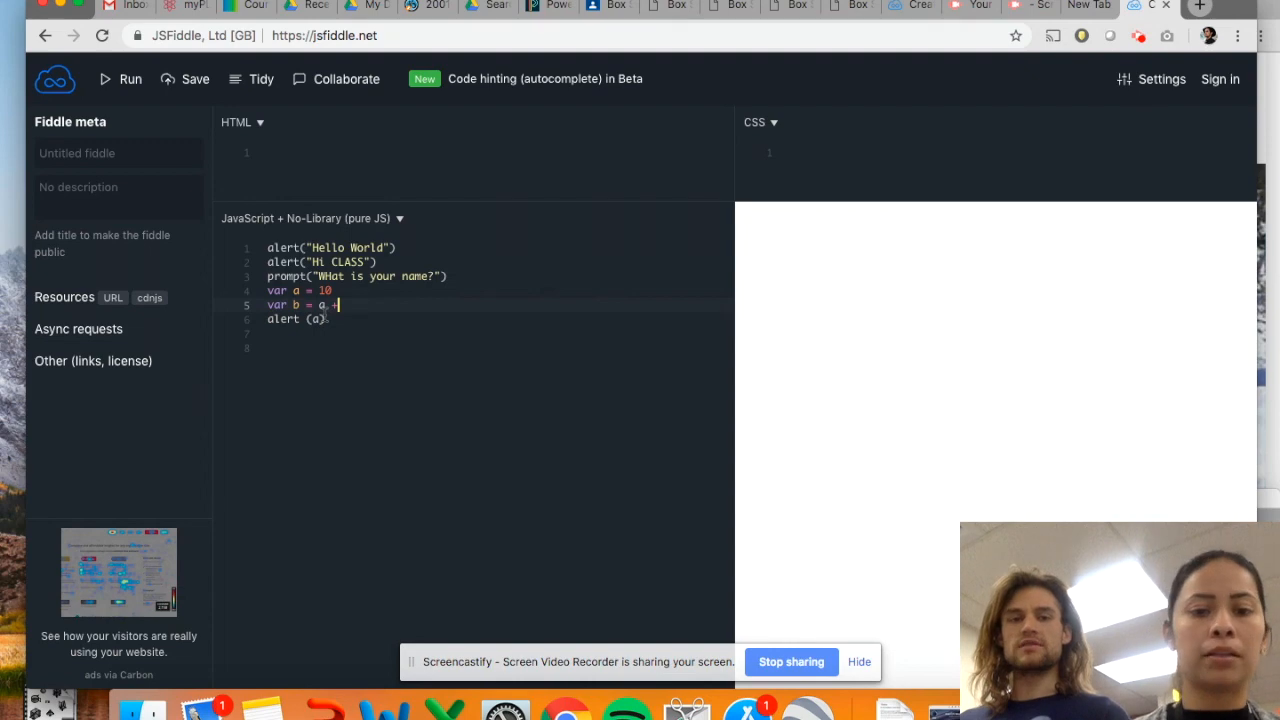
type("5")
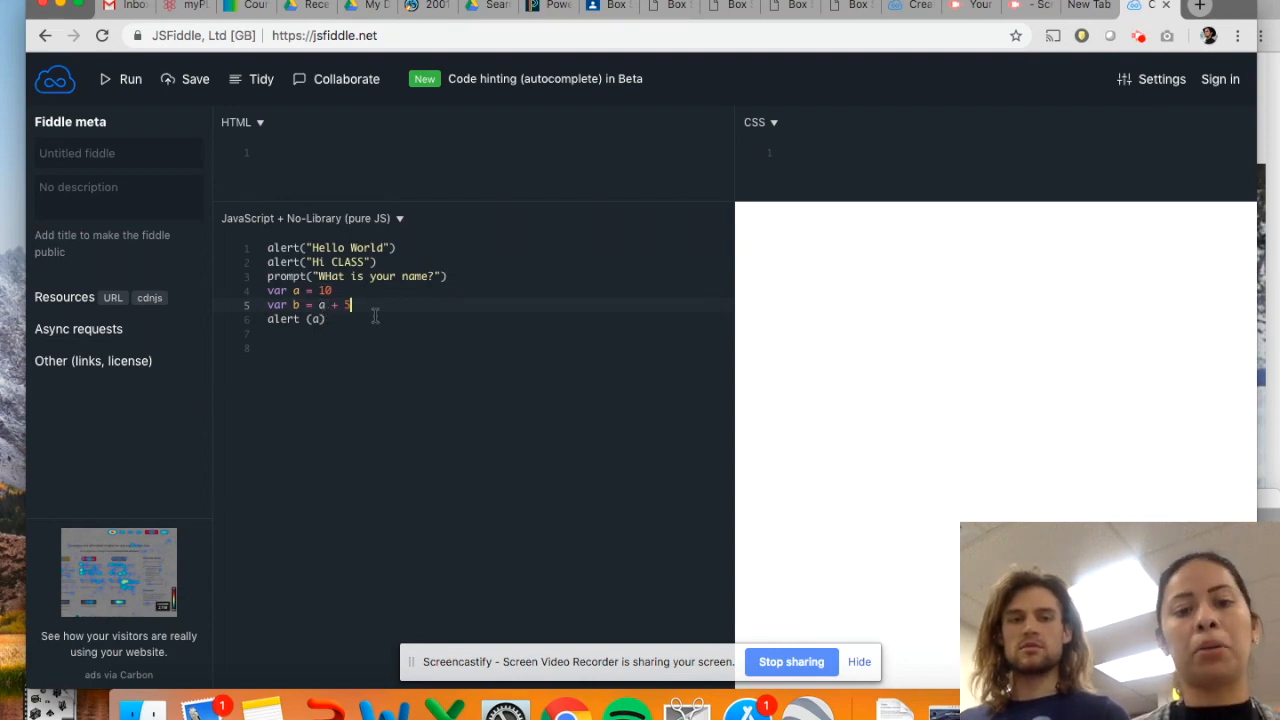
left_click(130, 79)
type("Oc")
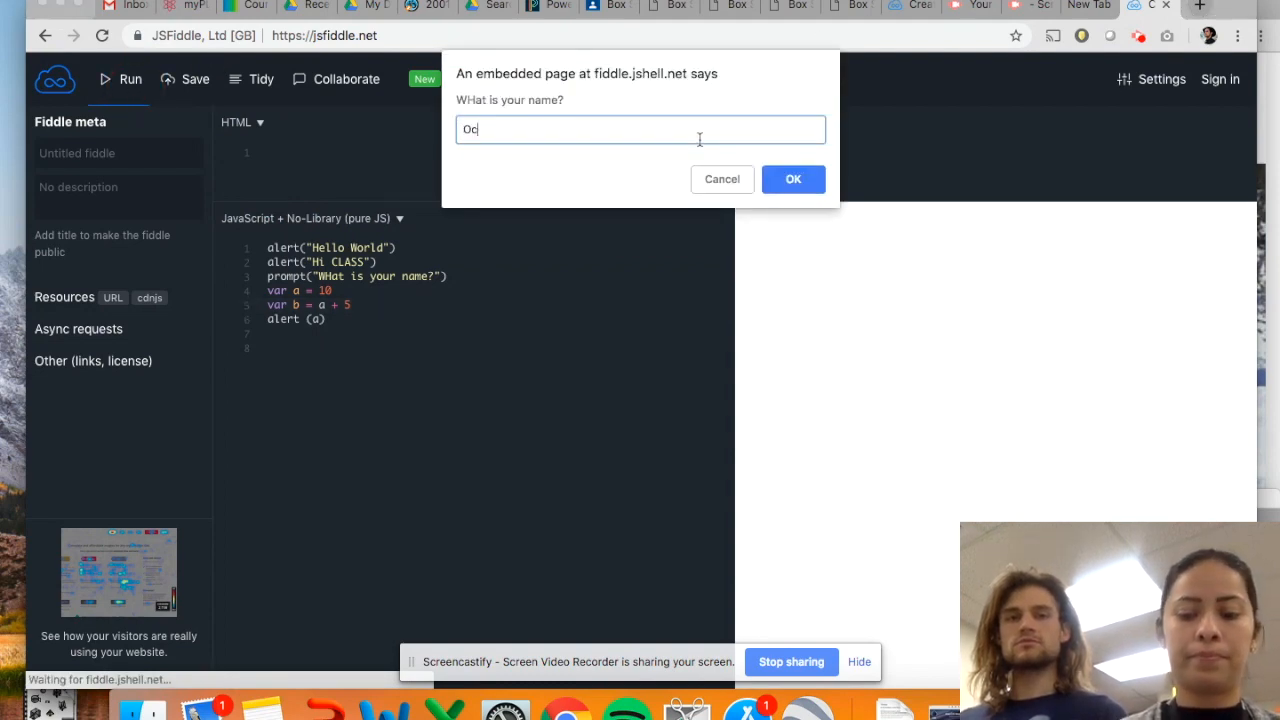
Step: Submit the name prompt and dismiss the alert still showing 10
left_click(793, 178)
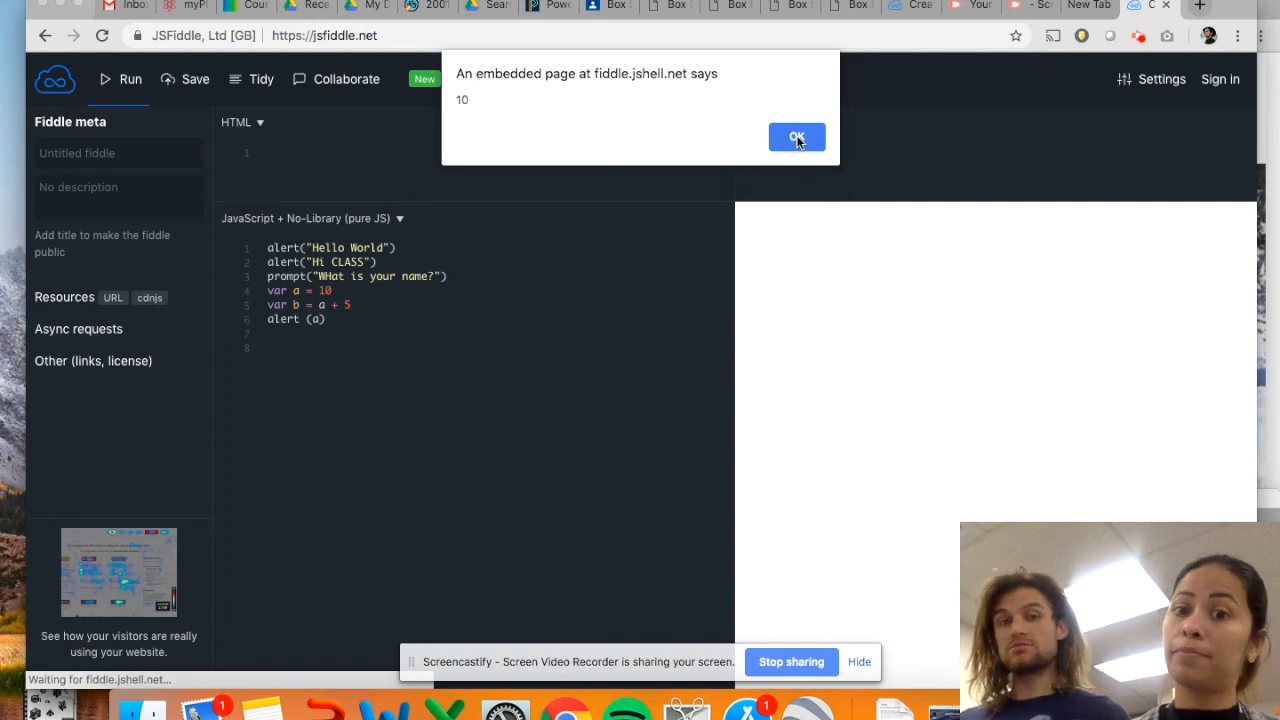
left_click(797, 137)
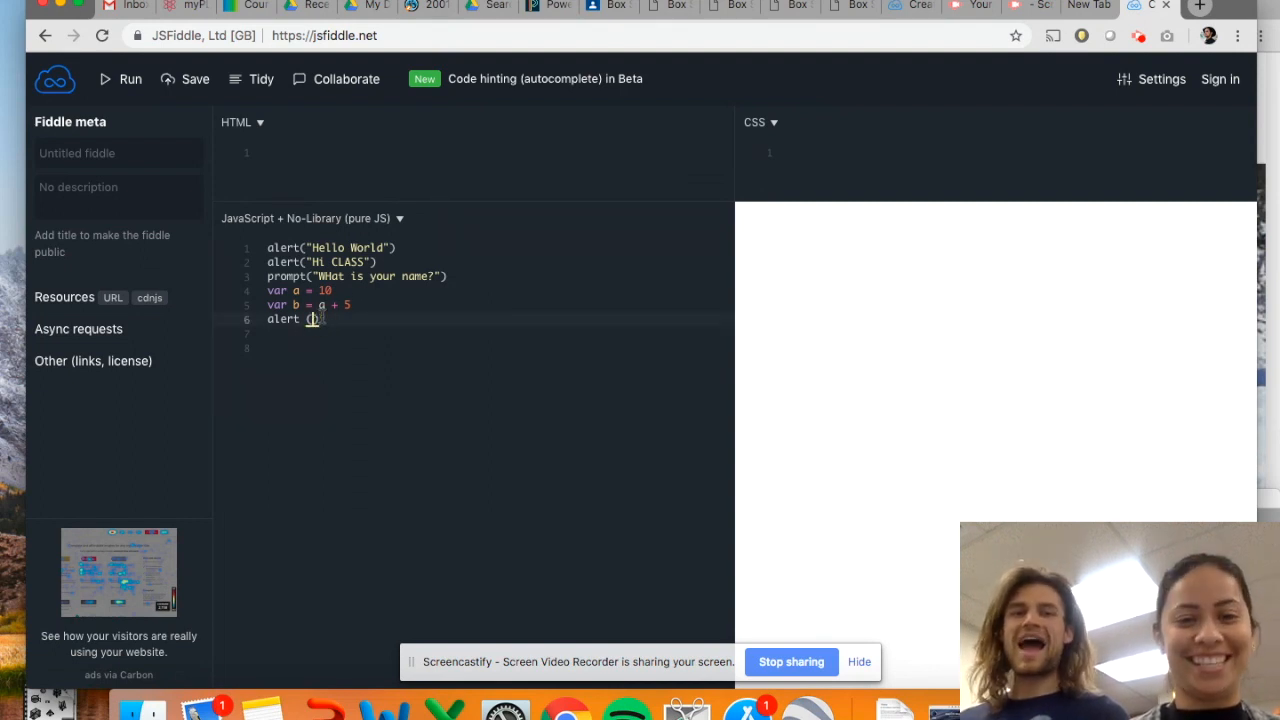
Step: Change the alert to alert(b), run, and dismiss the alert showing 15
type("b")
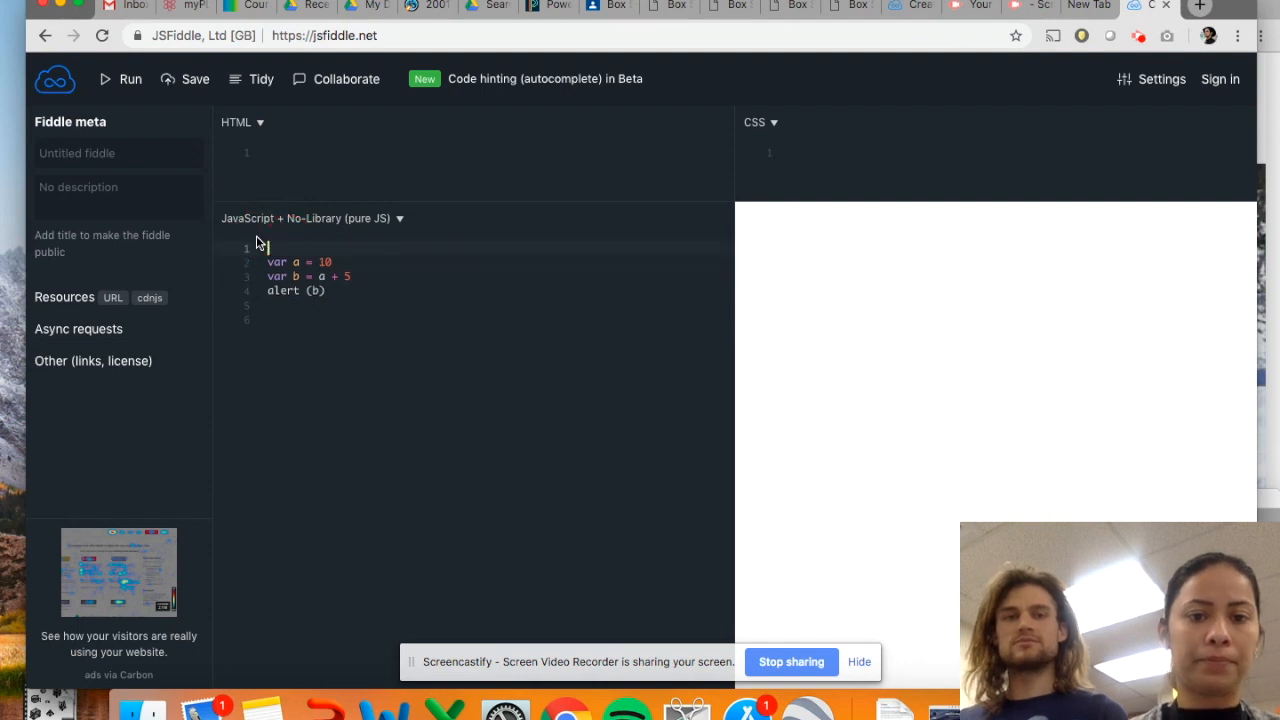
left_click(129, 79)
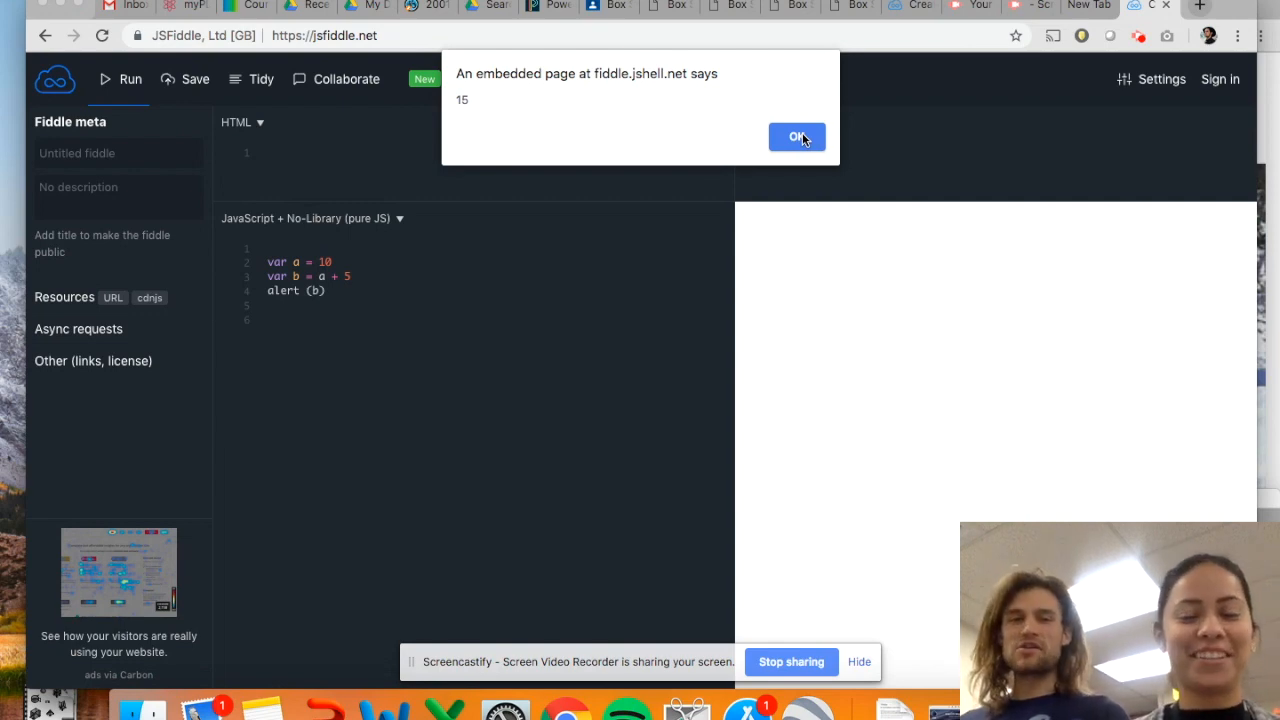
left_click(796, 136)
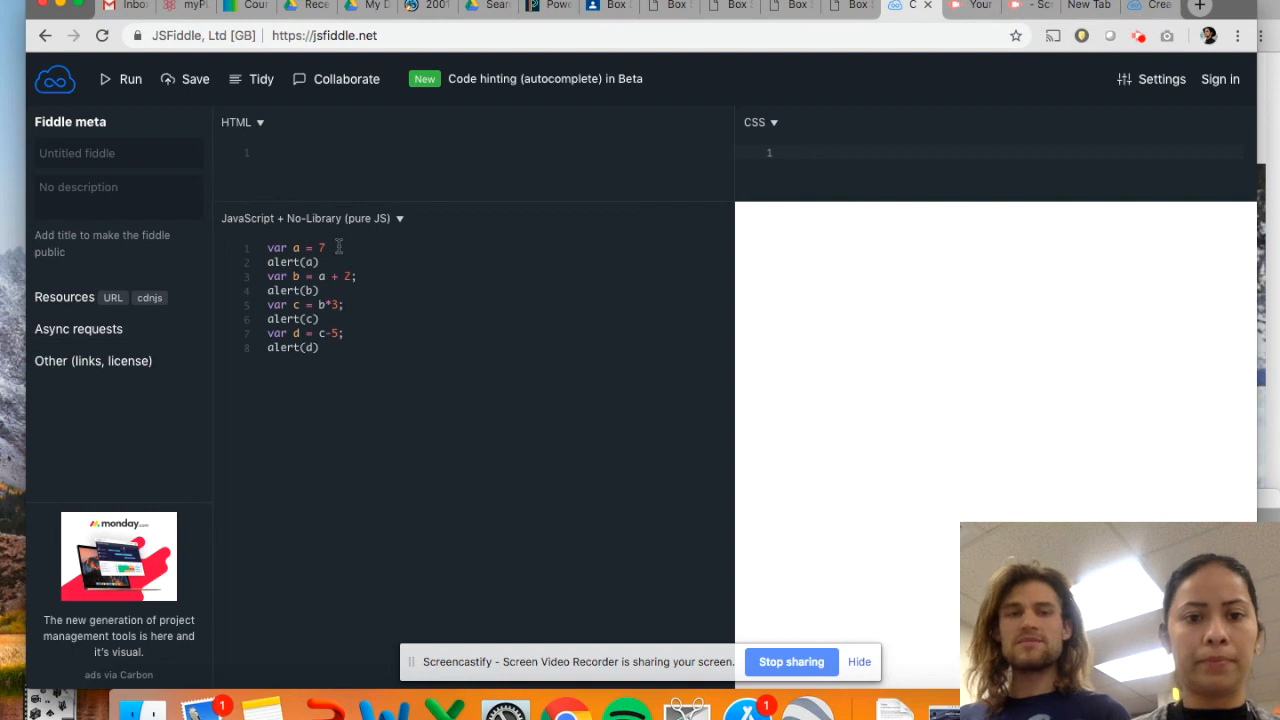
Step: Click into the editor holding the chained var a, b, c, d alert script
left_click(790, 152)
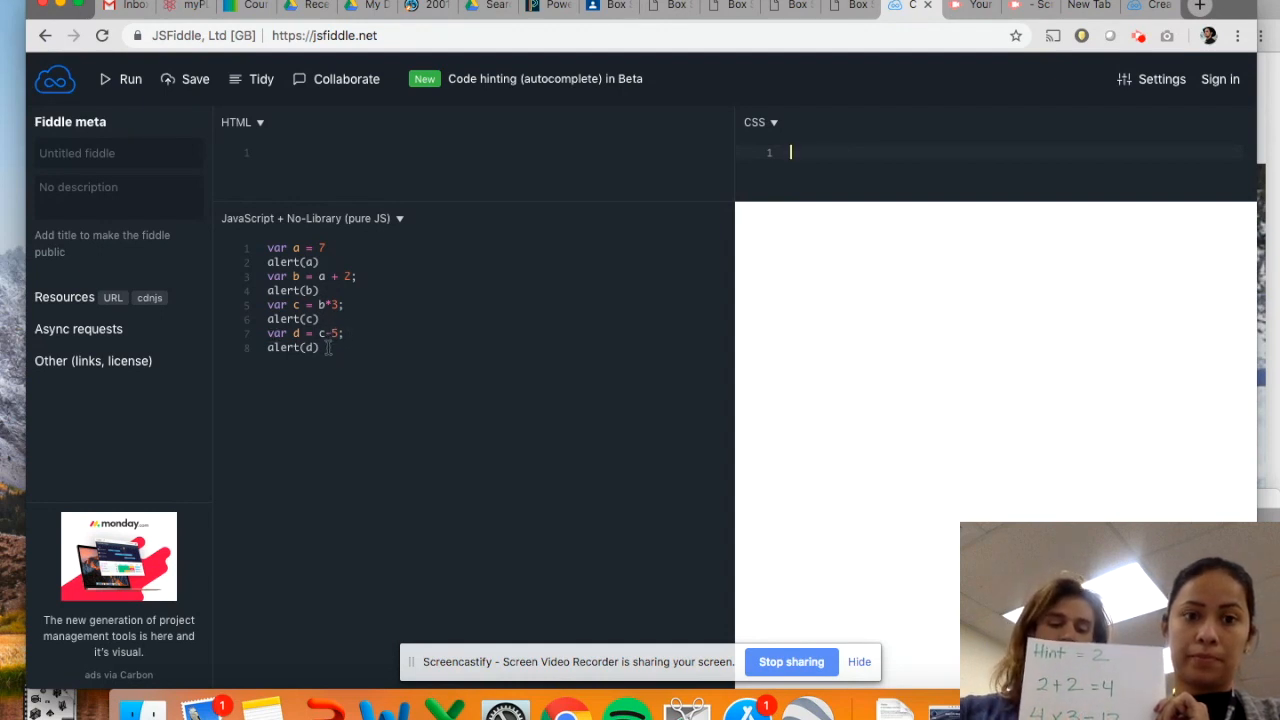
Step: Run the script and dismiss its alerts, including 7 and 27
left_click(130, 79)
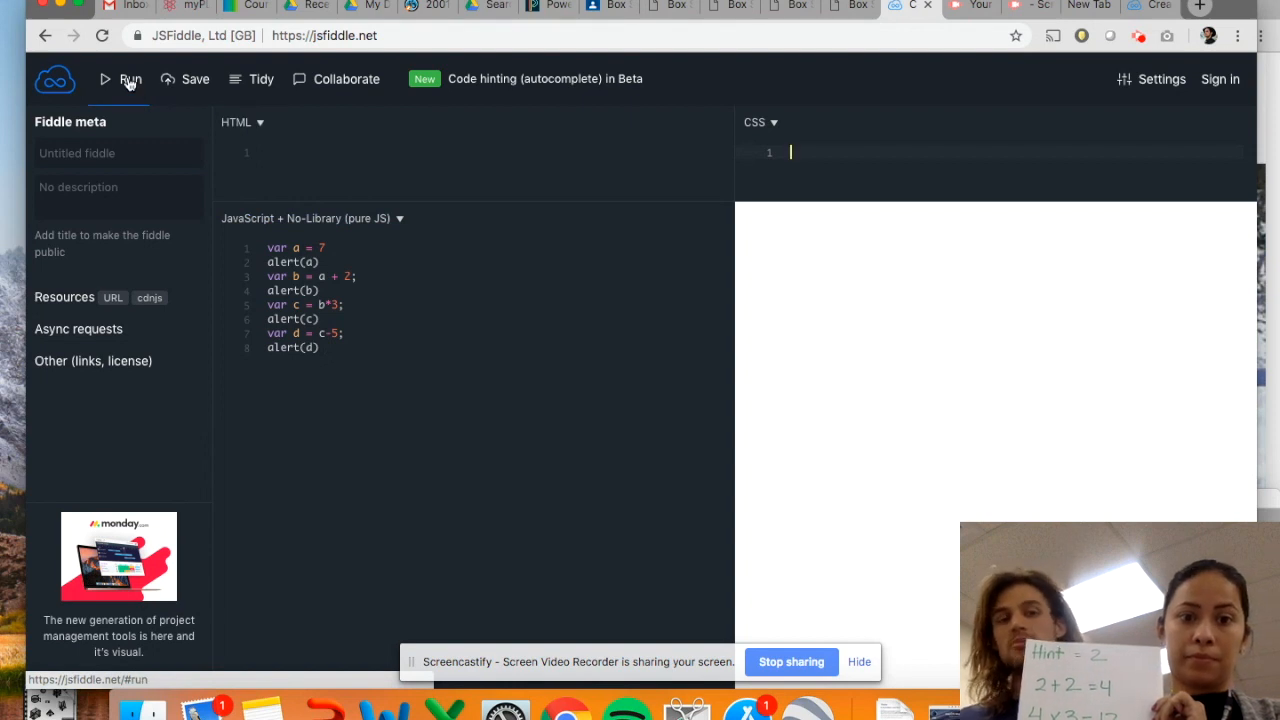
left_click(130, 79)
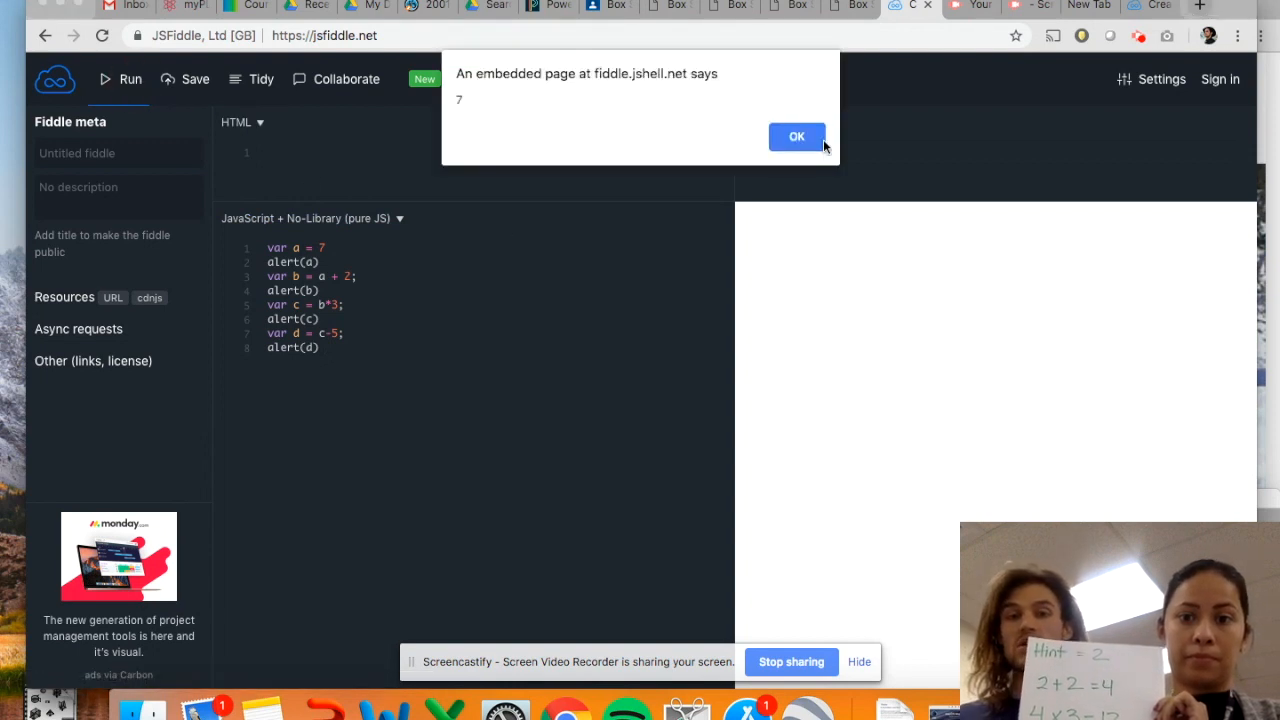
left_click(796, 136)
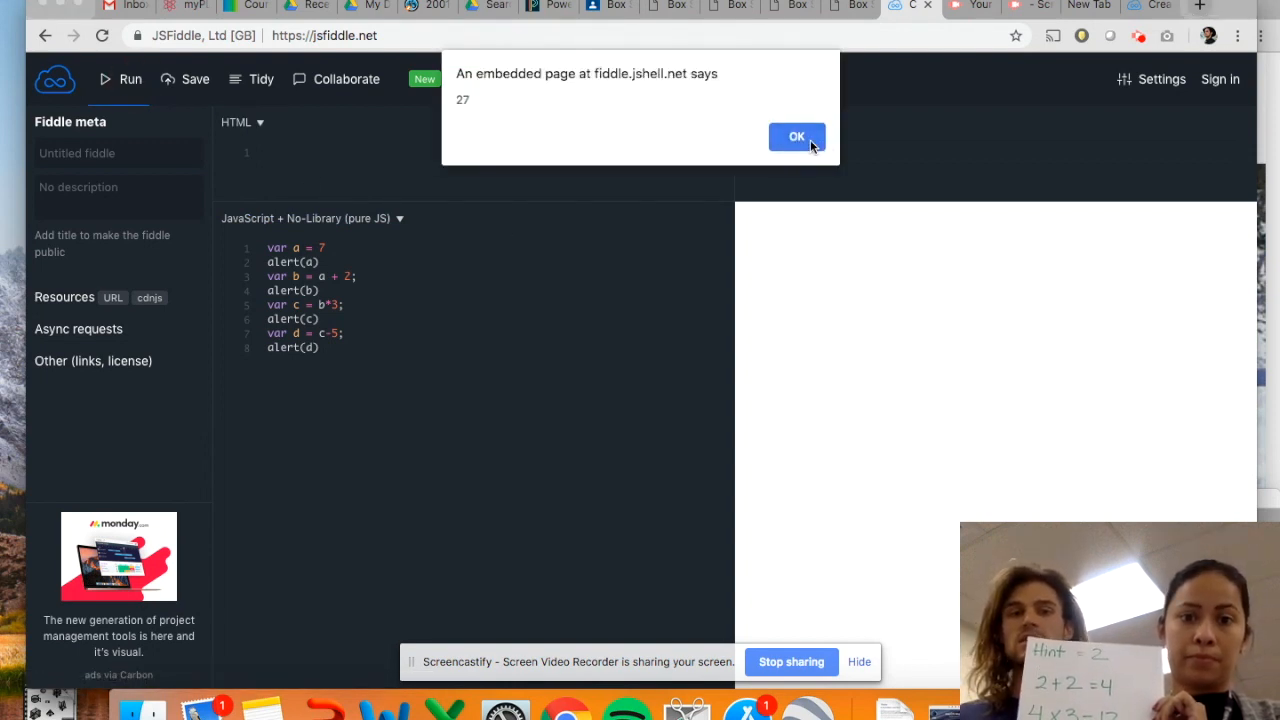
left_click(796, 136)
type("2")
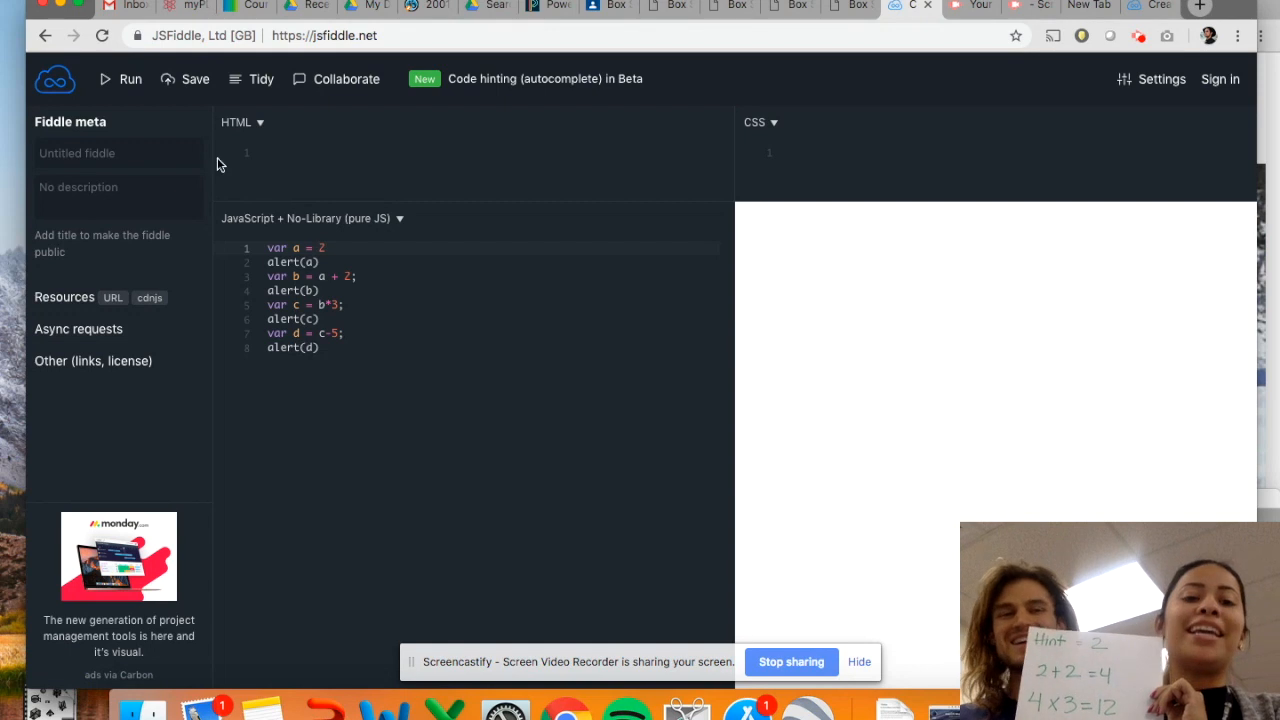
Step: Rerun with a = 2 and dismiss the alerts showing 2, 4 and 12
left_click(130, 79)
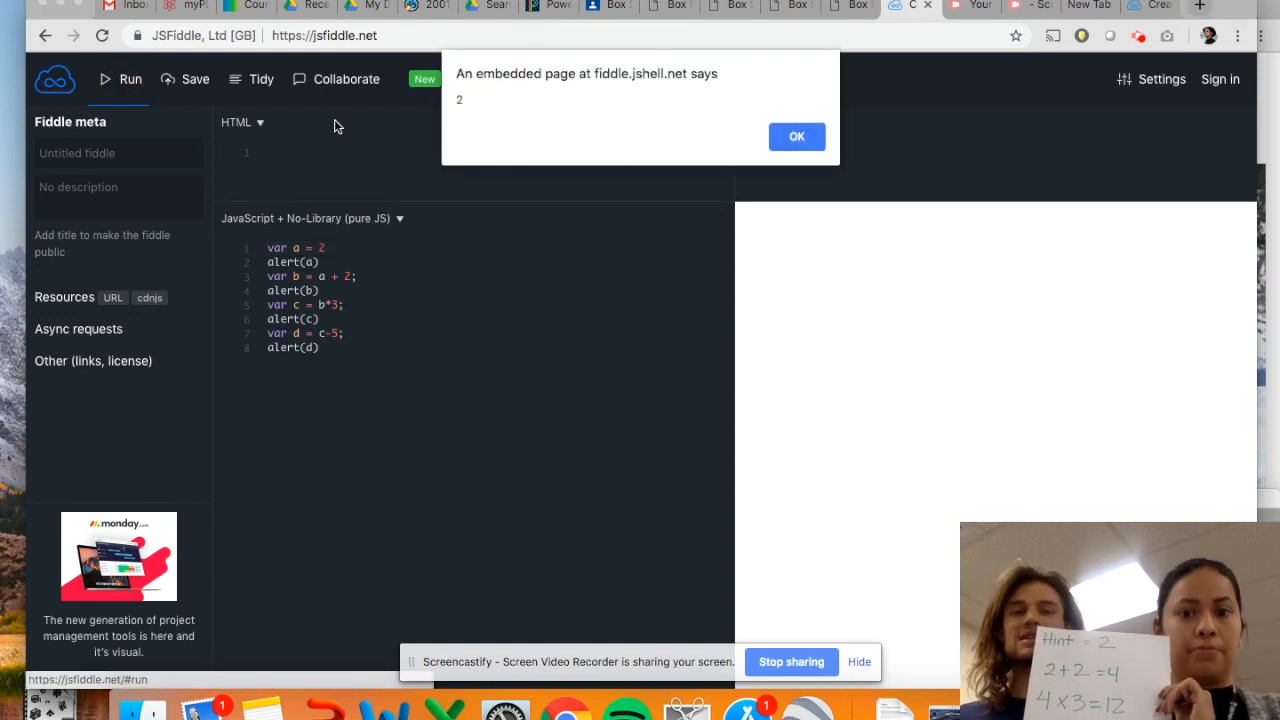
left_click(796, 136)
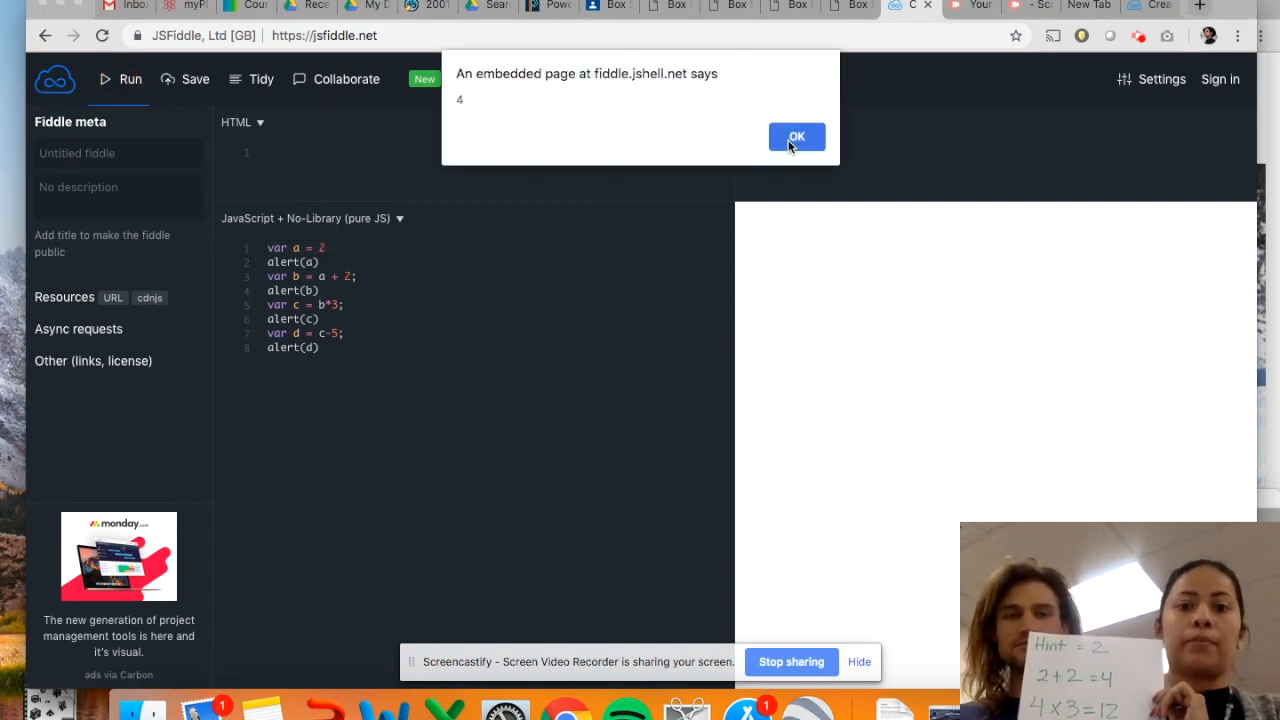
left_click(796, 136)
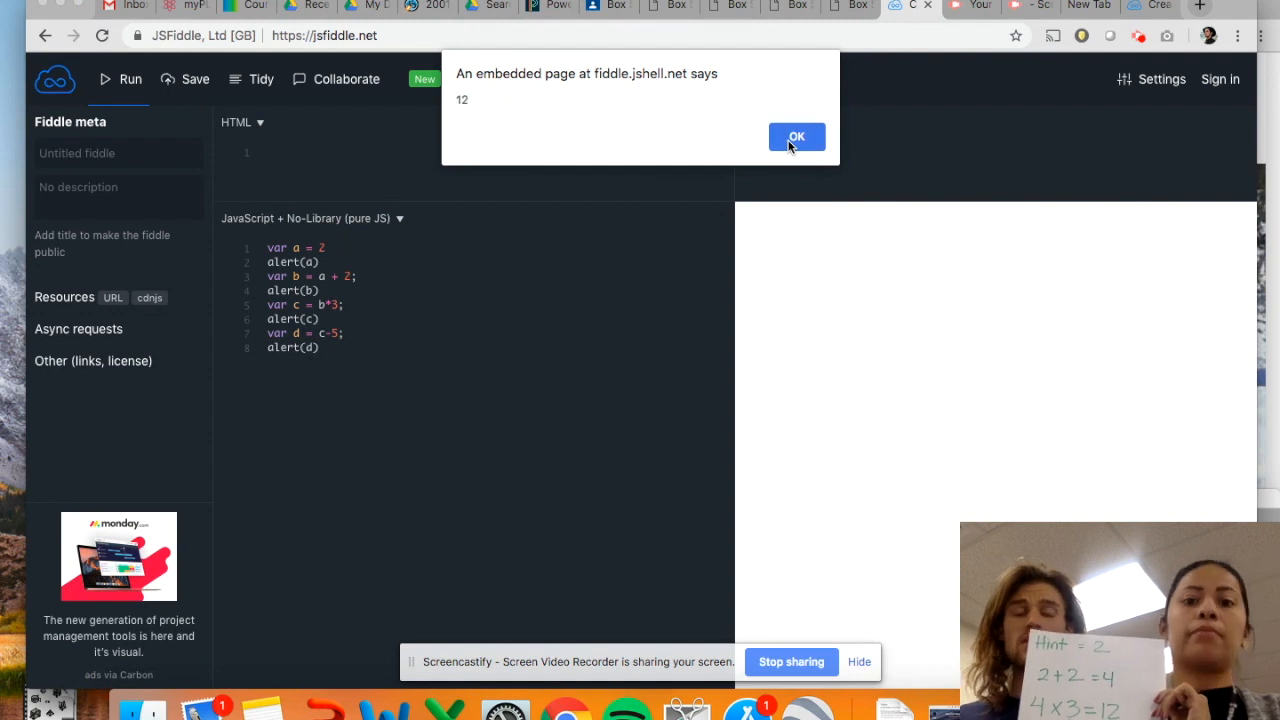
left_click(796, 136)
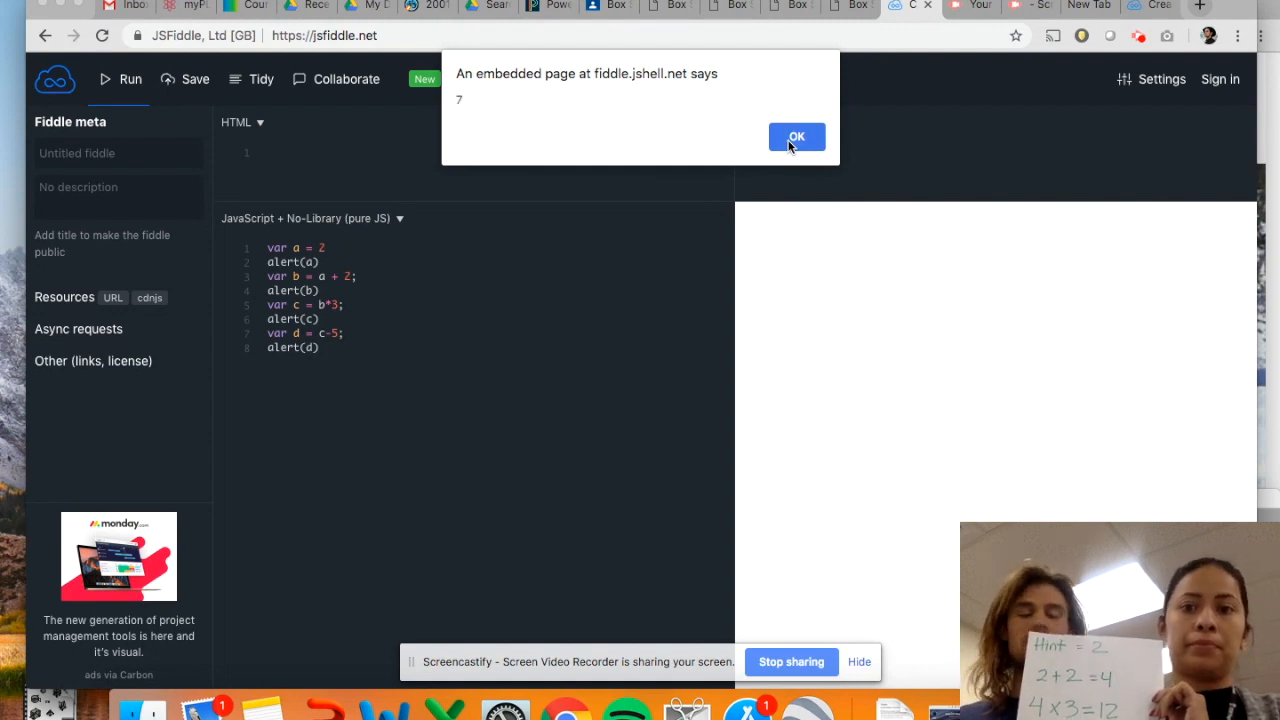